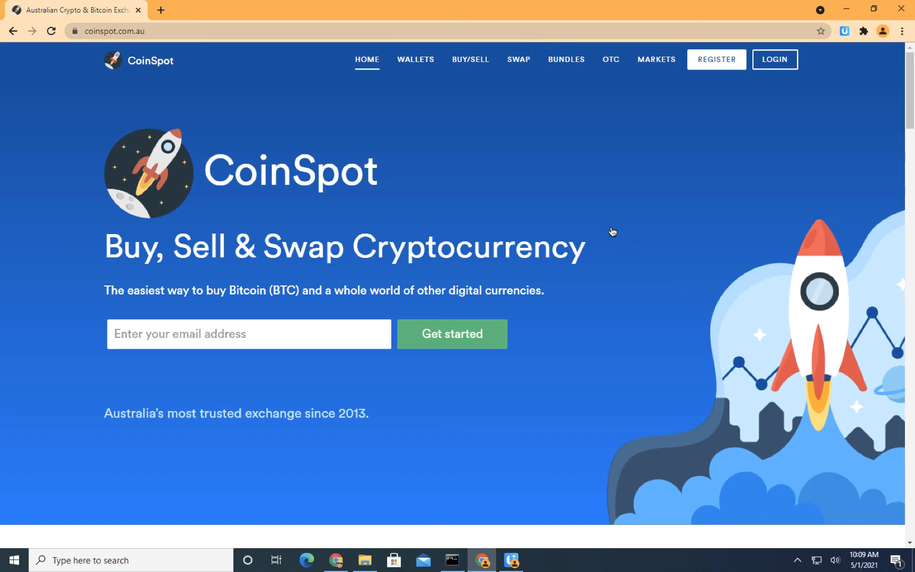
{"action": "mouse_move", "coordinate": [615, 189]}
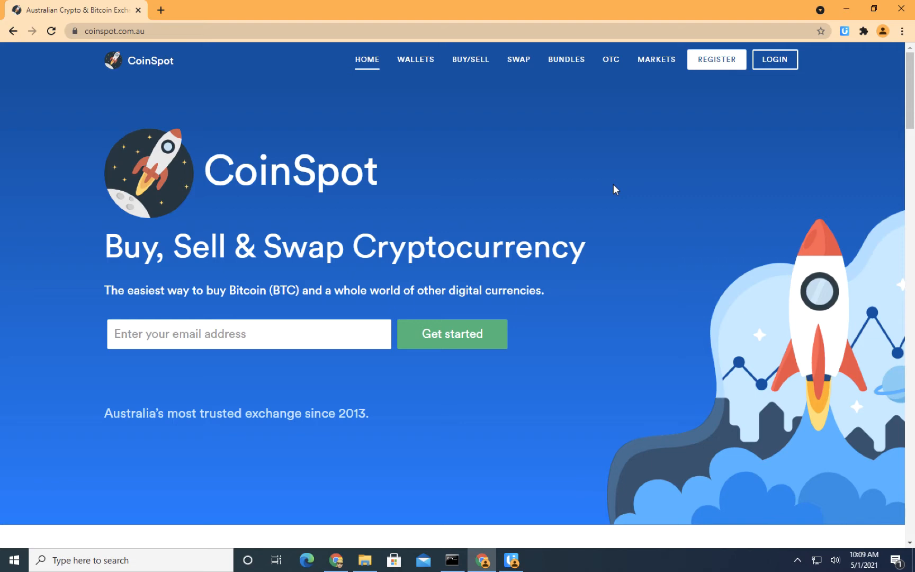
{"action": "mouse_move", "coordinate": [765, 106]}
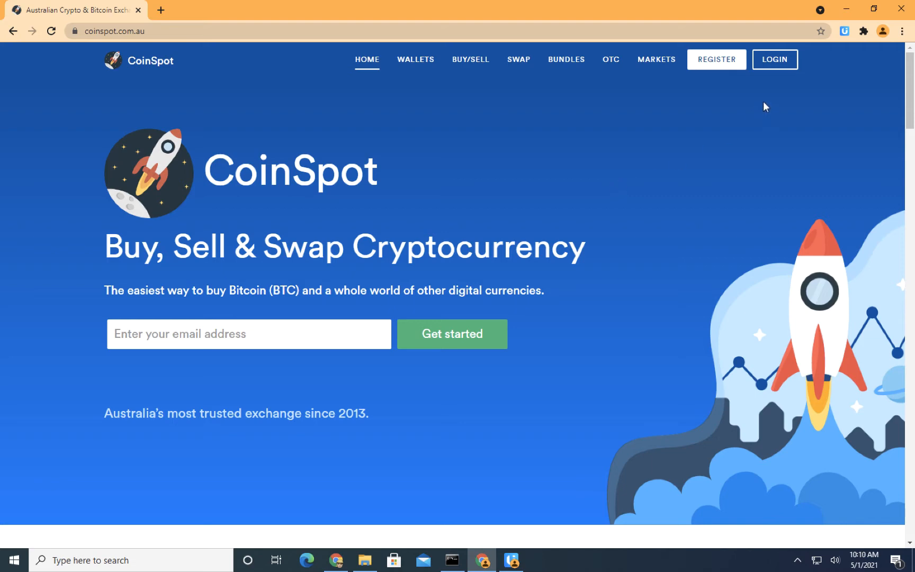
Log in to the CoinSpot account and choose Never on the save-password prompt
{"action": "left_click", "coordinate": [773, 59]}
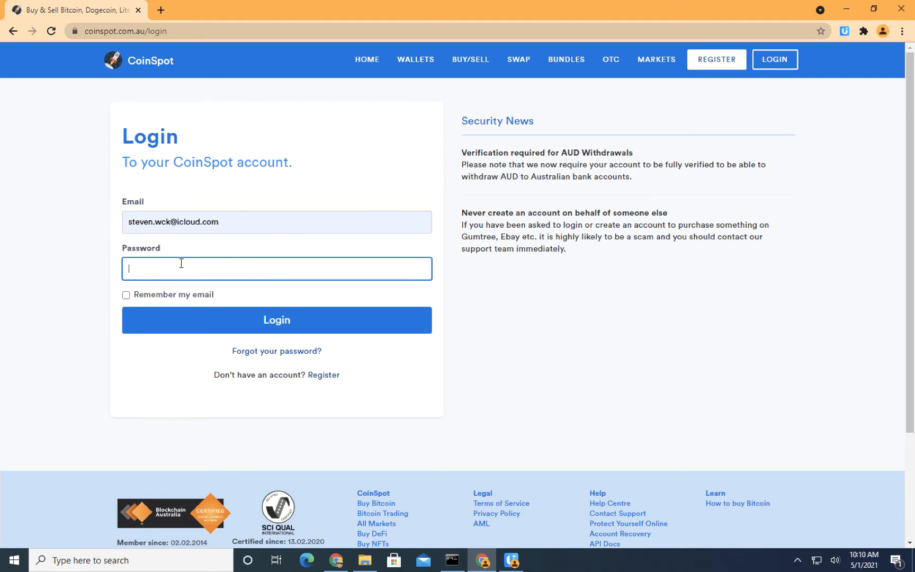
{"action": "left_click", "coordinate": [276, 319]}
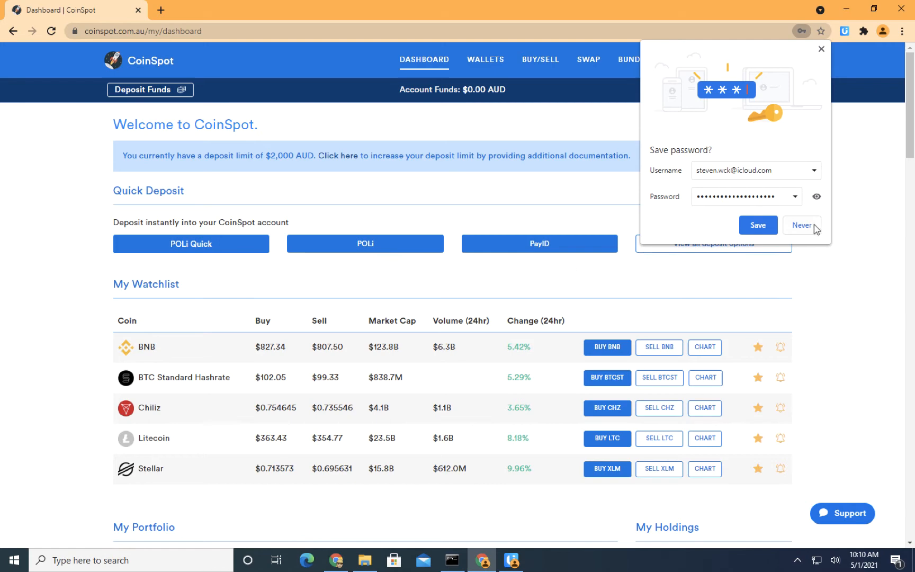
{"action": "left_click", "coordinate": [801, 226]}
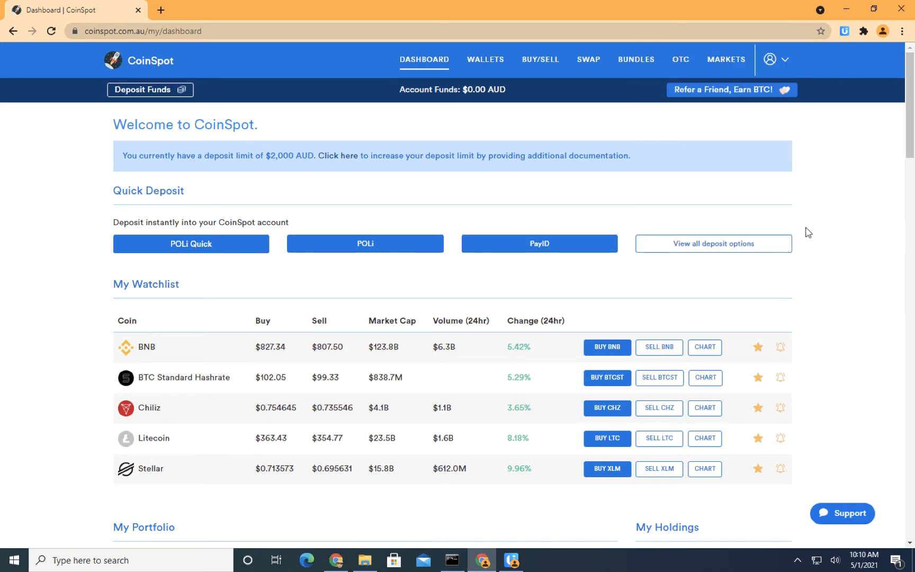
{"action": "mouse_move", "coordinate": [806, 231]}
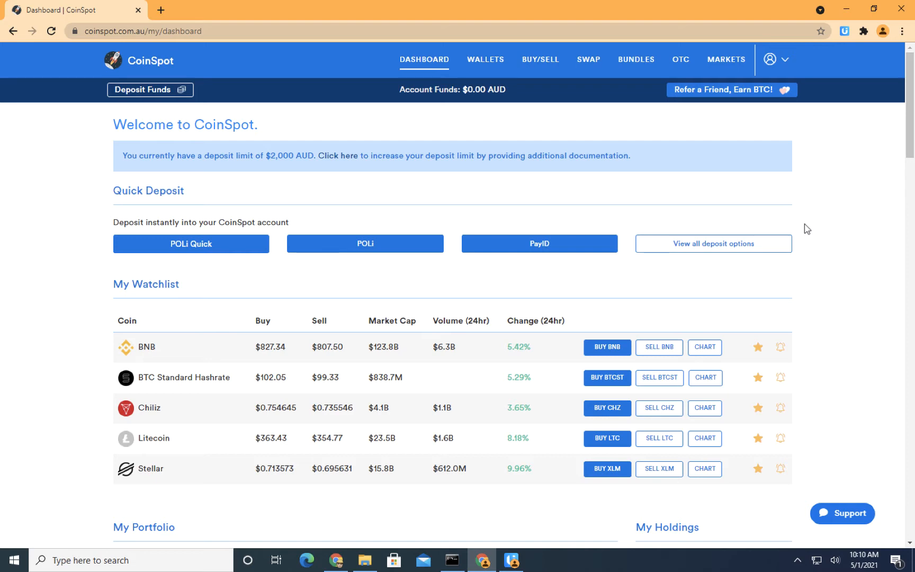
{"action": "mouse_move", "coordinate": [861, 169]}
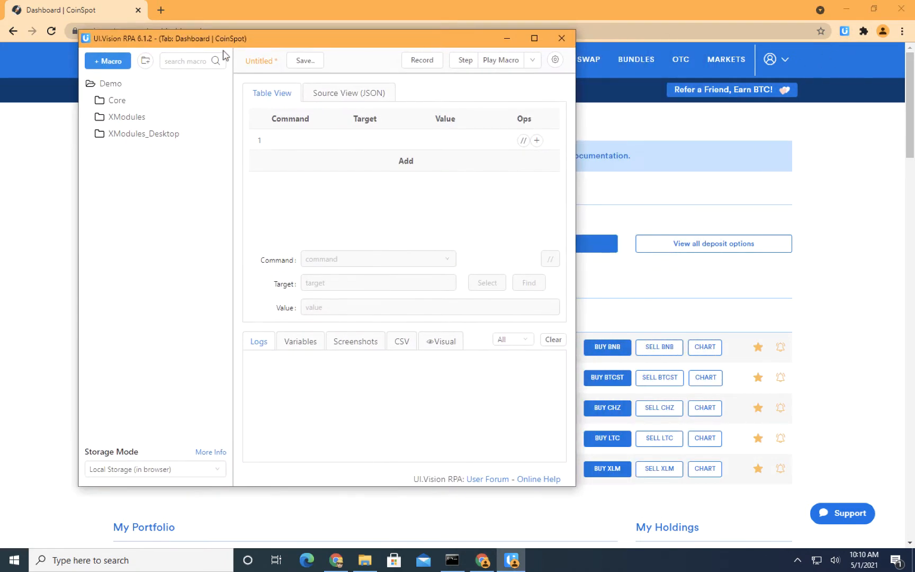
Create a new UI.Vision macro named 'Coinspot' and confirm the name
{"action": "left_click", "coordinate": [145, 60]}
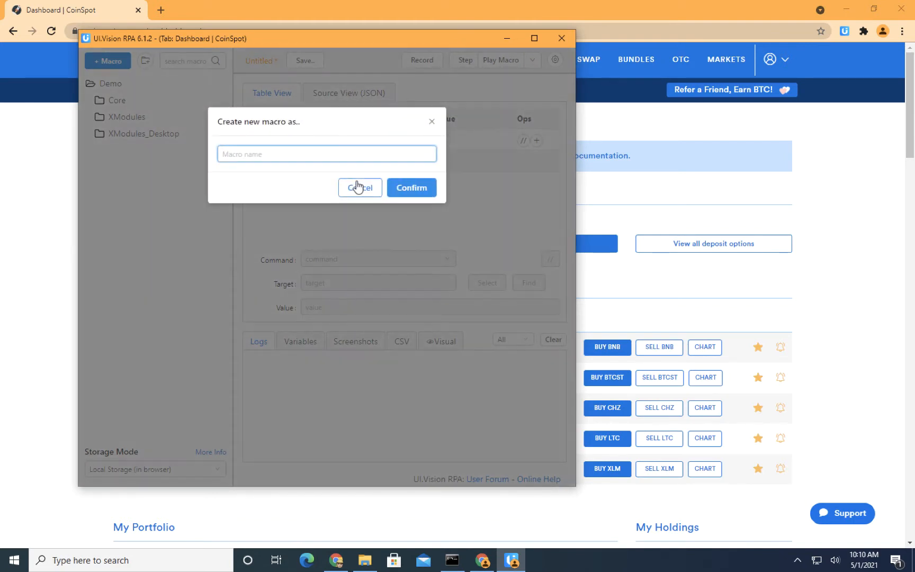
{"action": "type", "text": "Coinspot"}
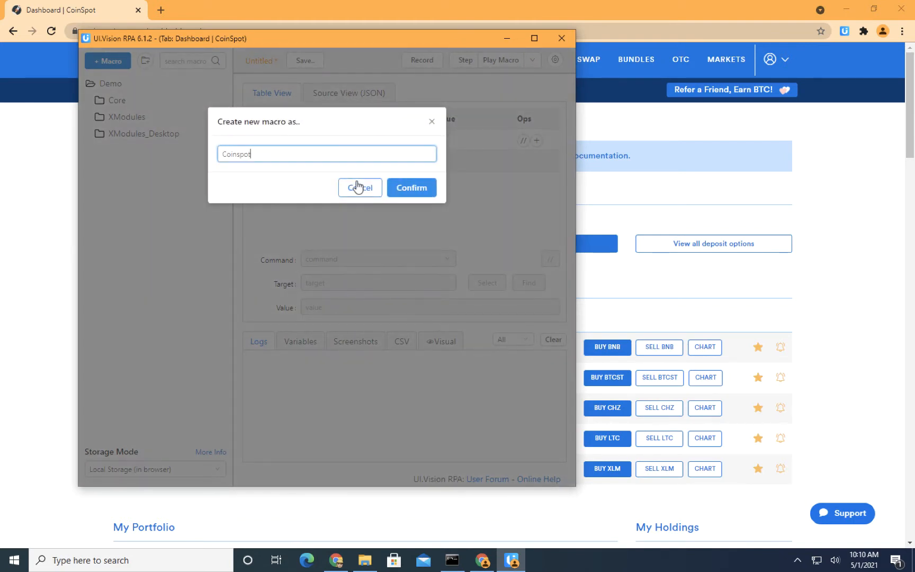
{"action": "left_click", "coordinate": [411, 187]}
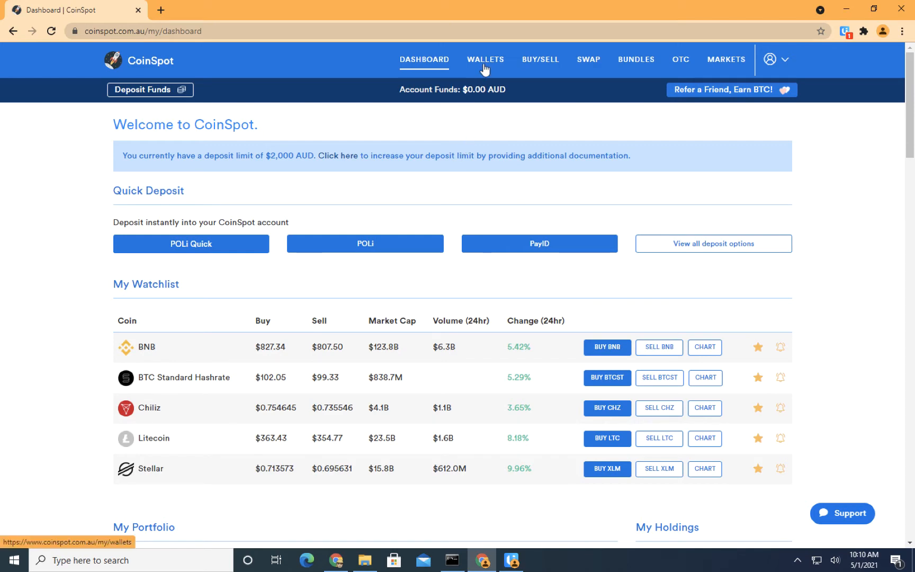
{"action": "mouse_move", "coordinate": [280, 81]}
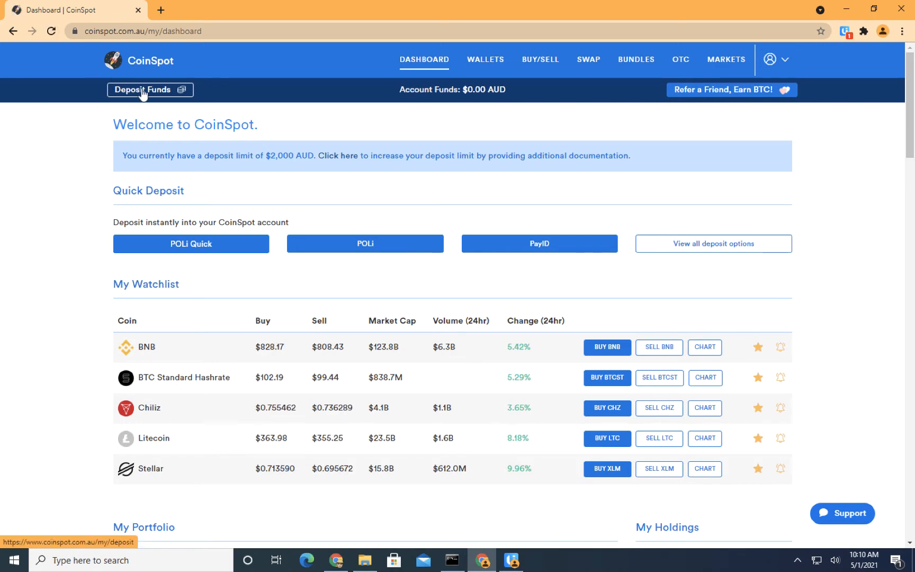
Search the Wallets list for BNB and open the BNB wallet
{"action": "left_click", "coordinate": [490, 59]}
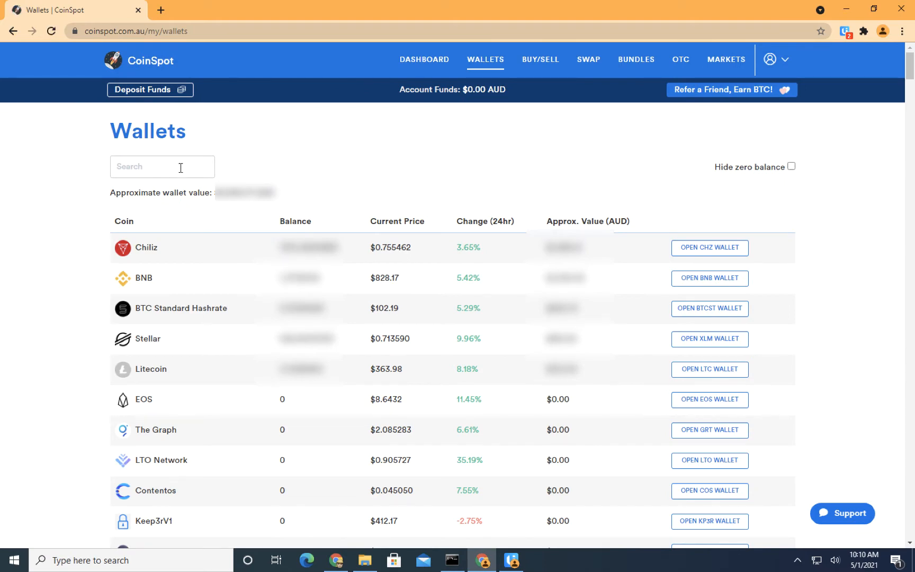
{"action": "left_click", "coordinate": [162, 167]}
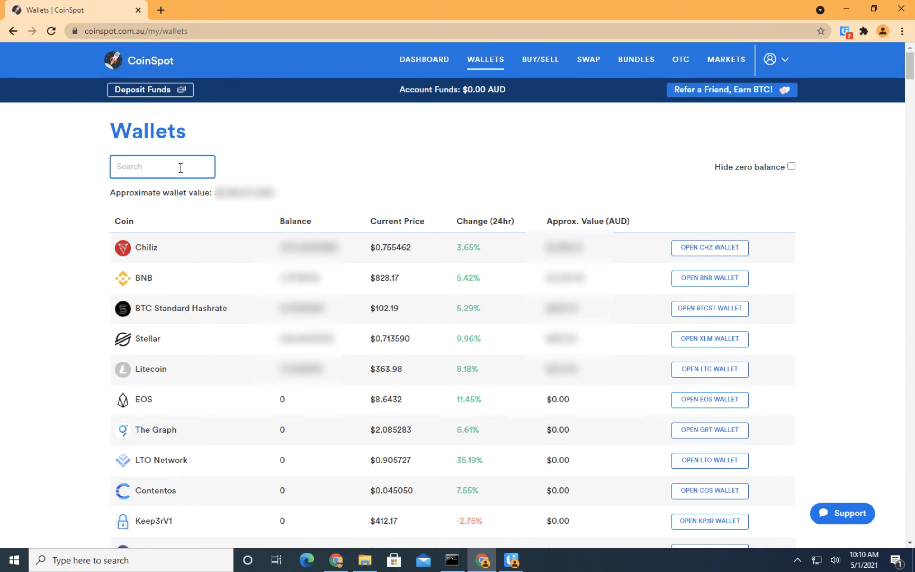
{"action": "type", "text": "BNB"}
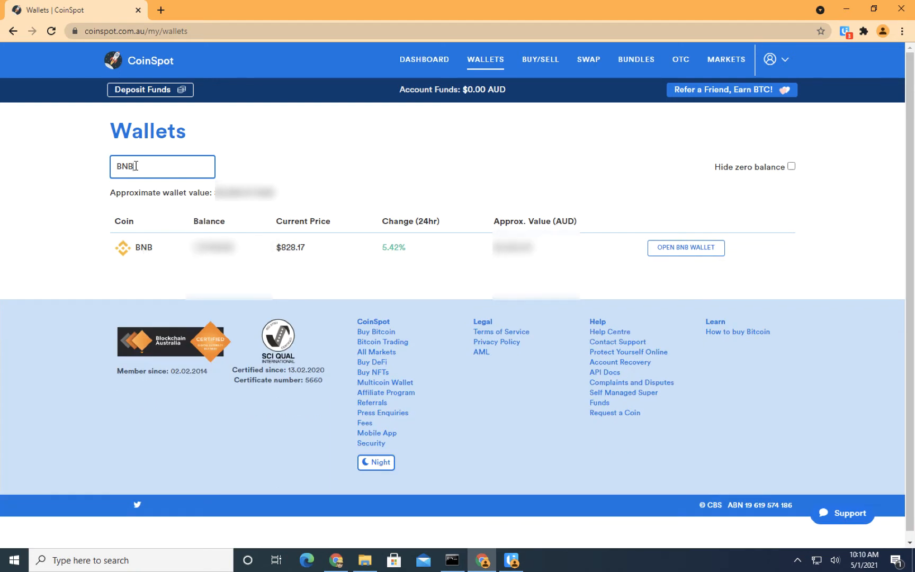
{"action": "mouse_move", "coordinate": [667, 261]}
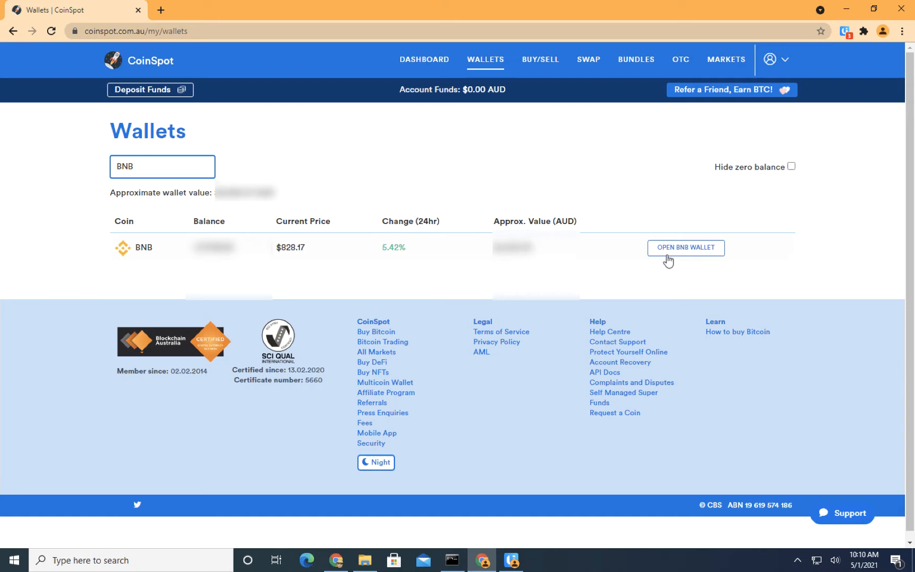
{"action": "mouse_move", "coordinate": [674, 253]}
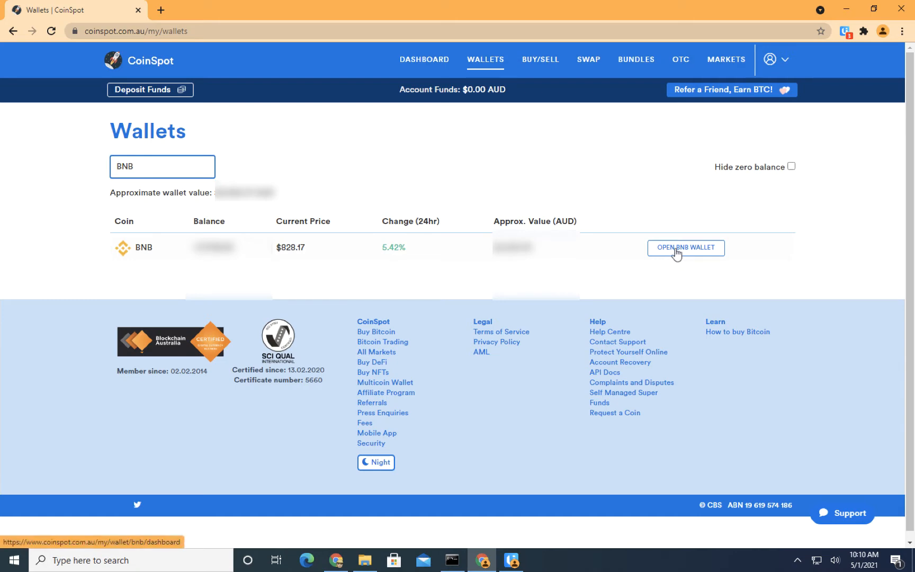
{"action": "left_click", "coordinate": [685, 248]}
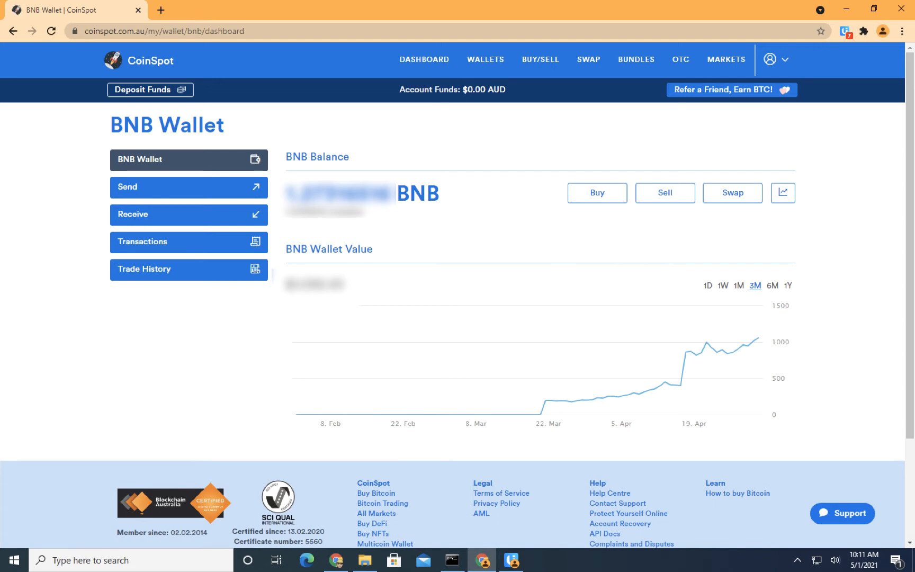
{"action": "mouse_move", "coordinate": [477, 223]}
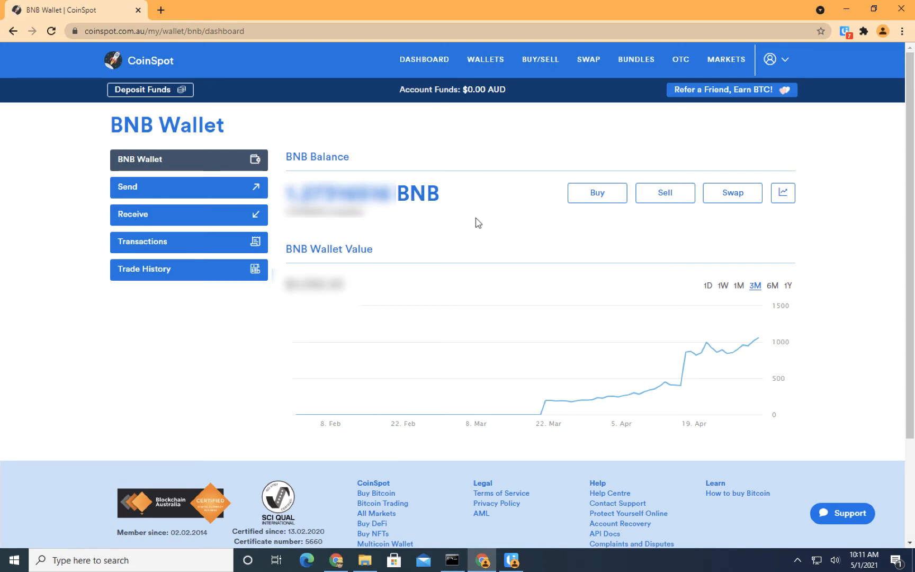
{"action": "mouse_move", "coordinate": [665, 193]}
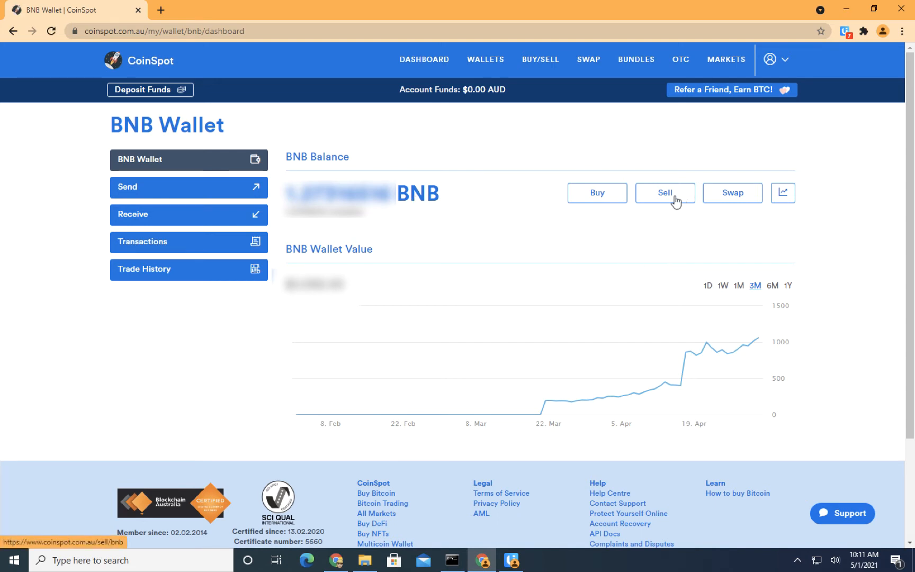
Visit the Sell BNB page showing $809.93, then cancel back to the dashboard
{"action": "left_click", "coordinate": [663, 193]}
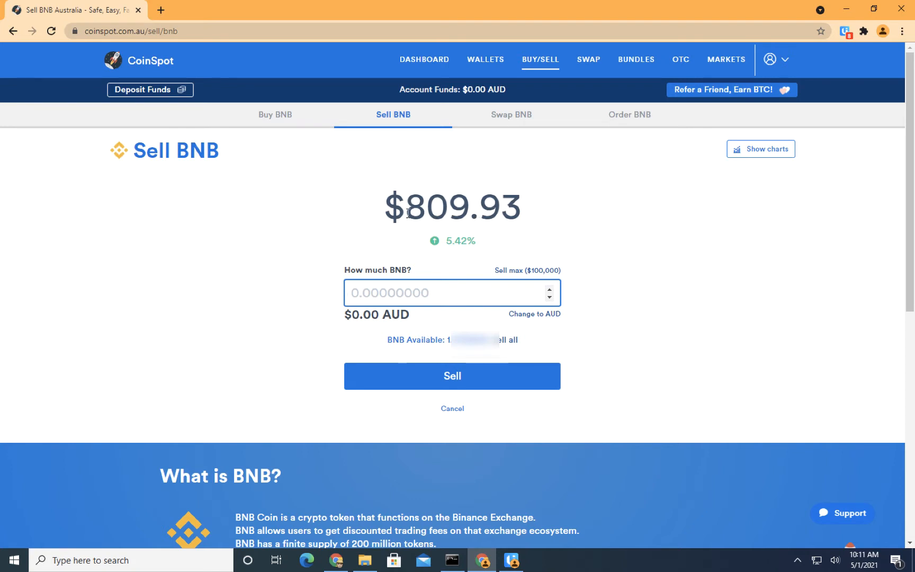
{"action": "mouse_move", "coordinate": [459, 192]}
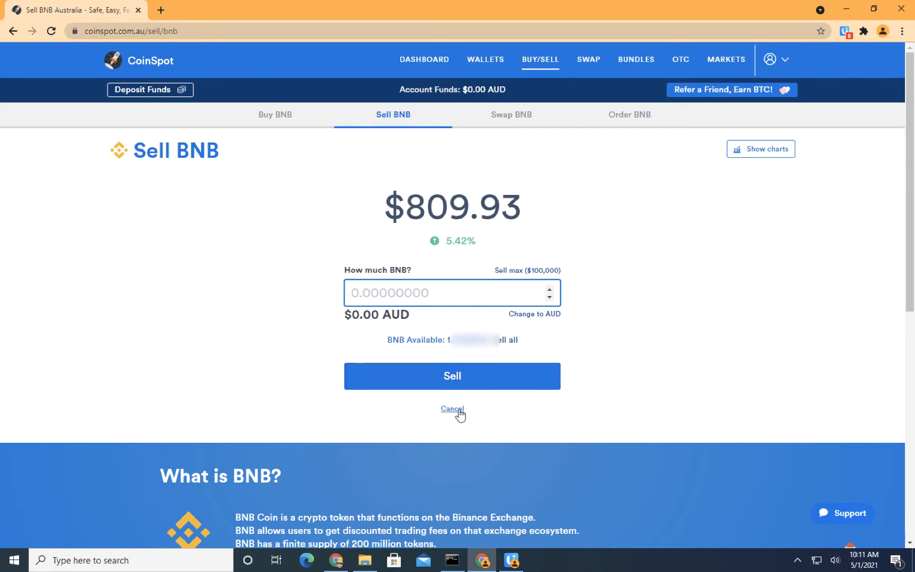
{"action": "left_click", "coordinate": [451, 408]}
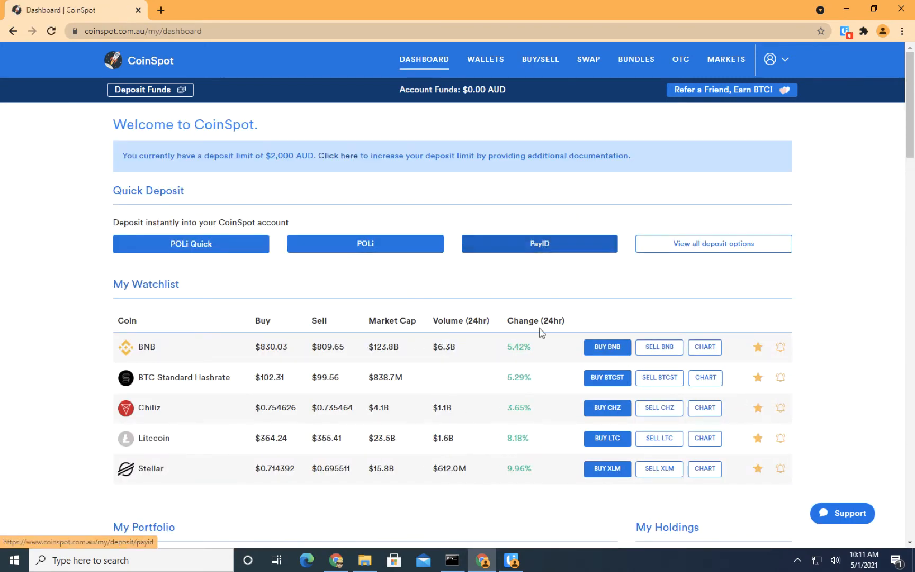
{"action": "mouse_move", "coordinate": [490, 347]}
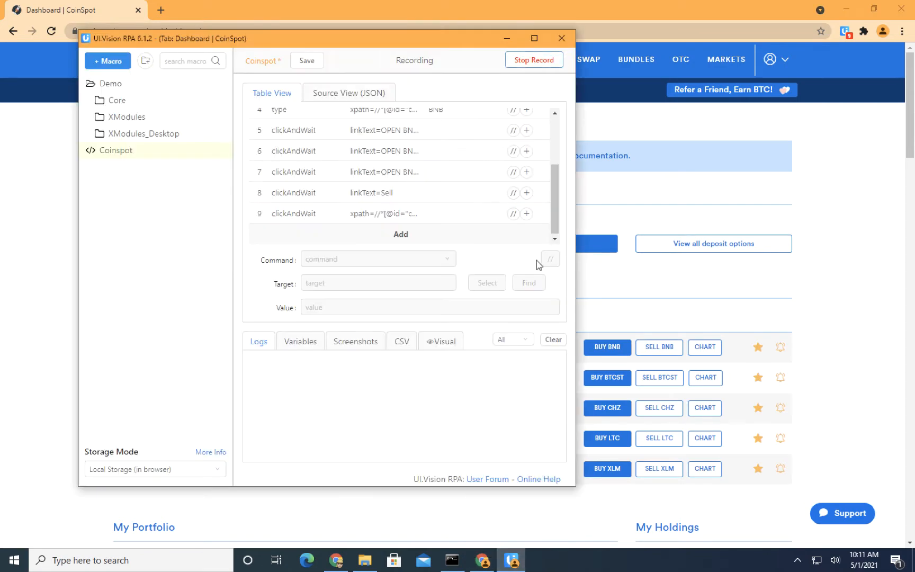
Stop recording and replay the Coinspot macro, which reopens the BNB wallet
{"action": "left_click", "coordinate": [533, 59]}
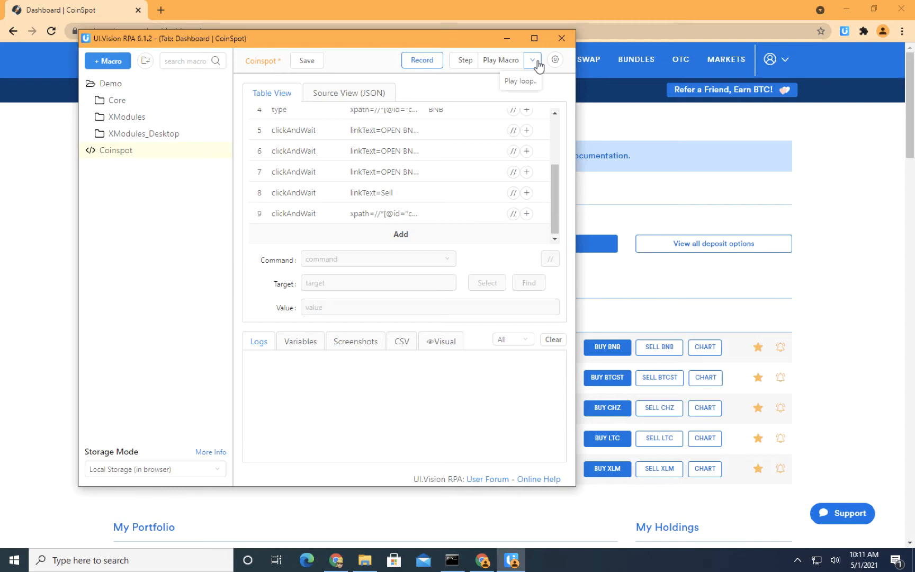
{"action": "mouse_move", "coordinate": [679, 226]}
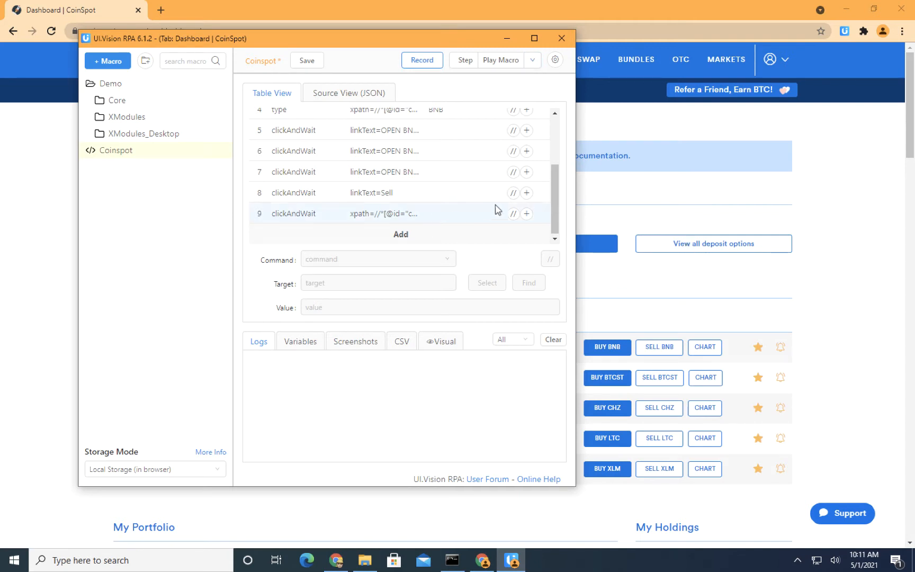
{"action": "scroll", "scroll_direction": "up", "scroll_amount": 3}
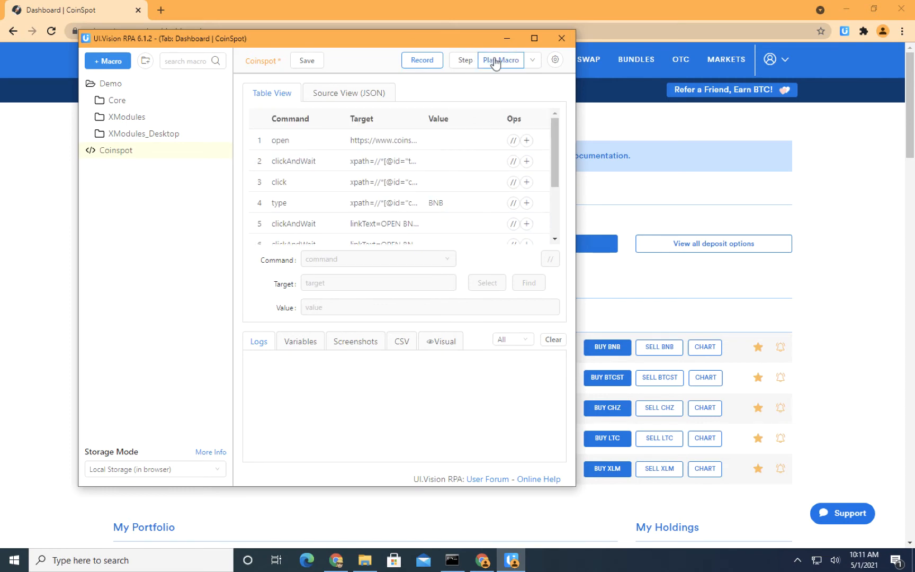
{"action": "left_click", "coordinate": [500, 60]}
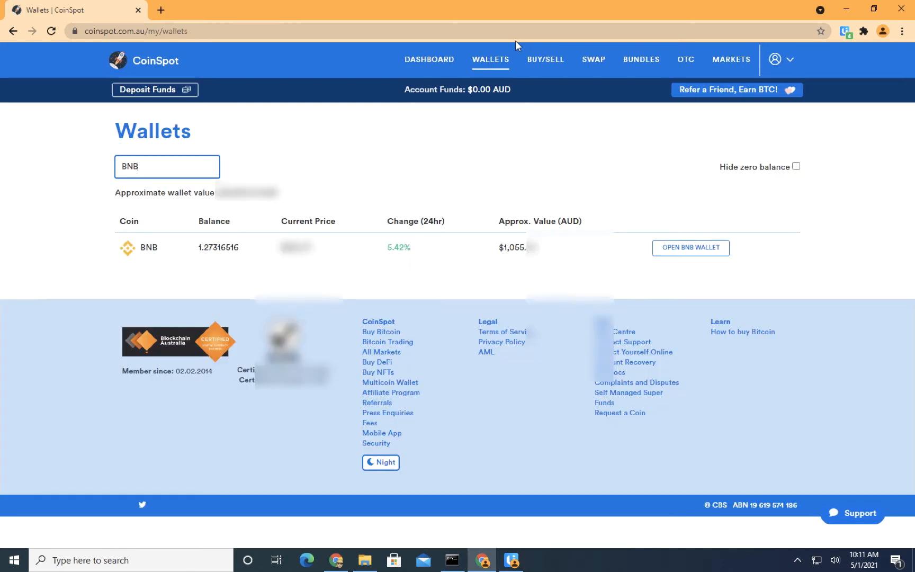
{"action": "left_click", "coordinate": [690, 248]}
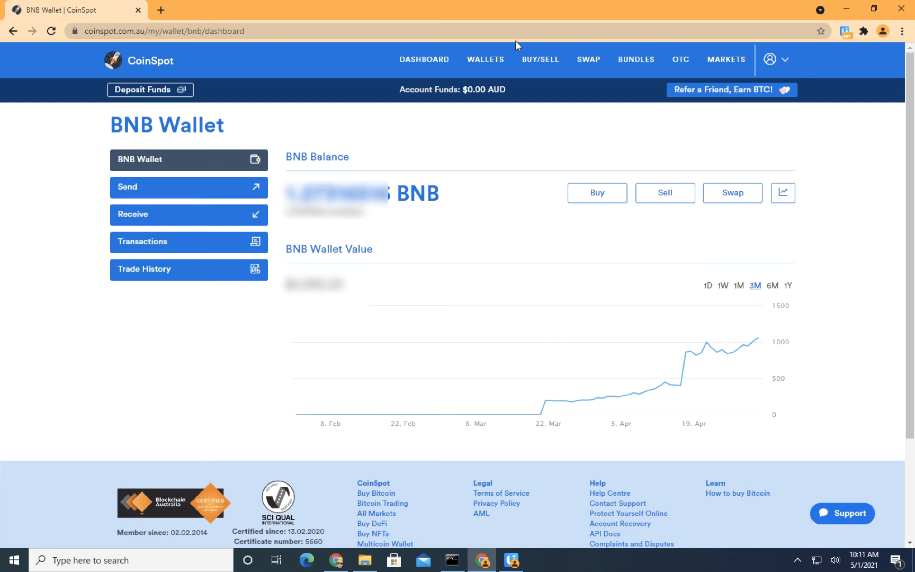
{"action": "mouse_move", "coordinate": [632, 267]}
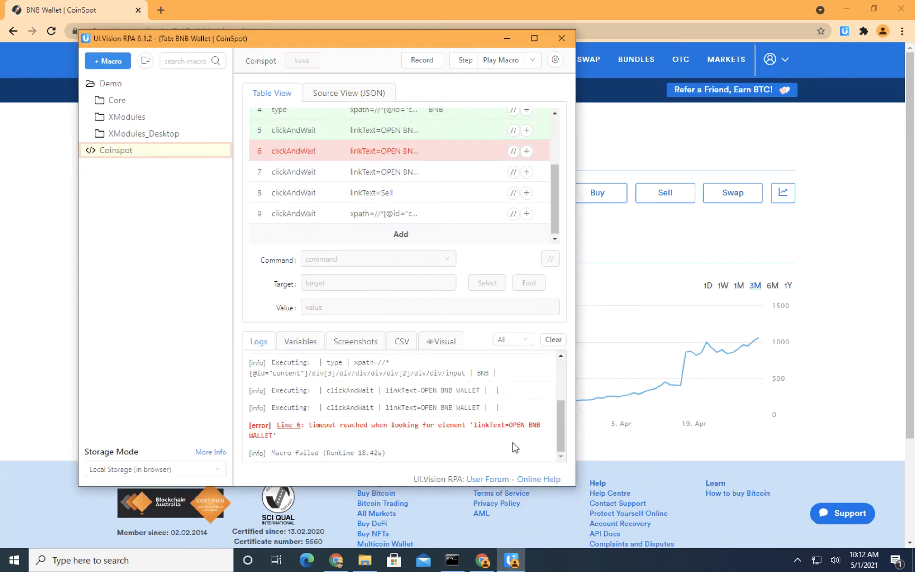
{"action": "mouse_move", "coordinate": [470, 424]}
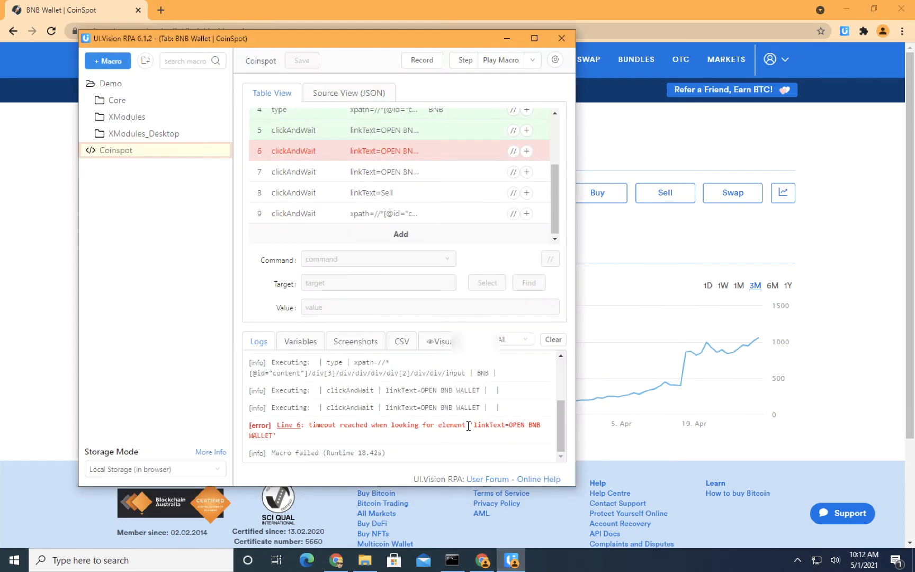
{"action": "mouse_move", "coordinate": [518, 152]}
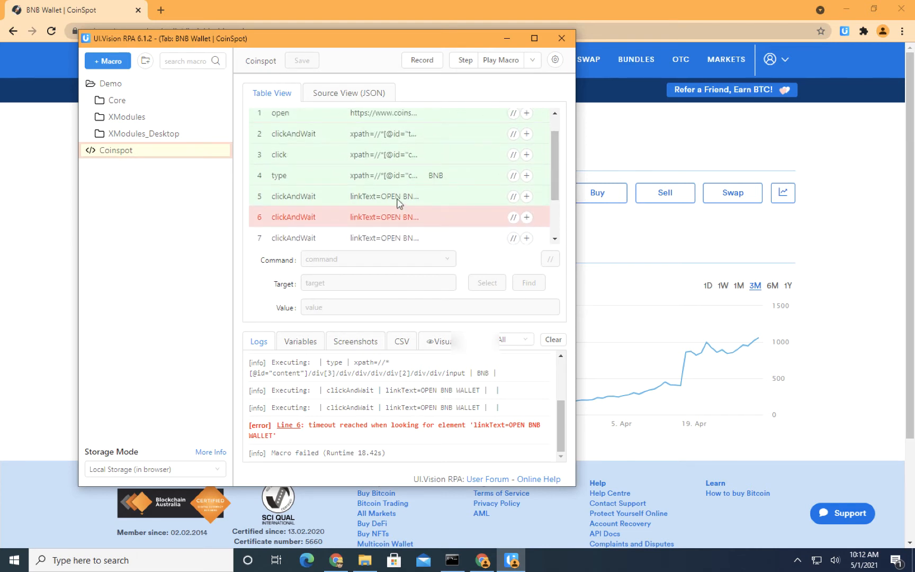
Inspect failing line 6, then comment out the OPEN BNB WALLET click steps
{"action": "left_click", "coordinate": [292, 216]}
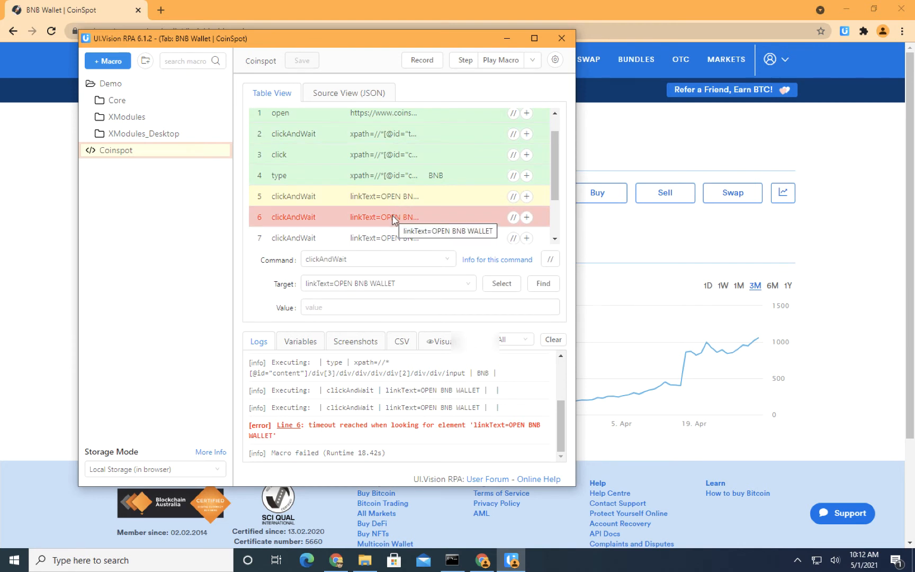
{"action": "scroll", "scroll_direction": "down", "scroll_amount": 3}
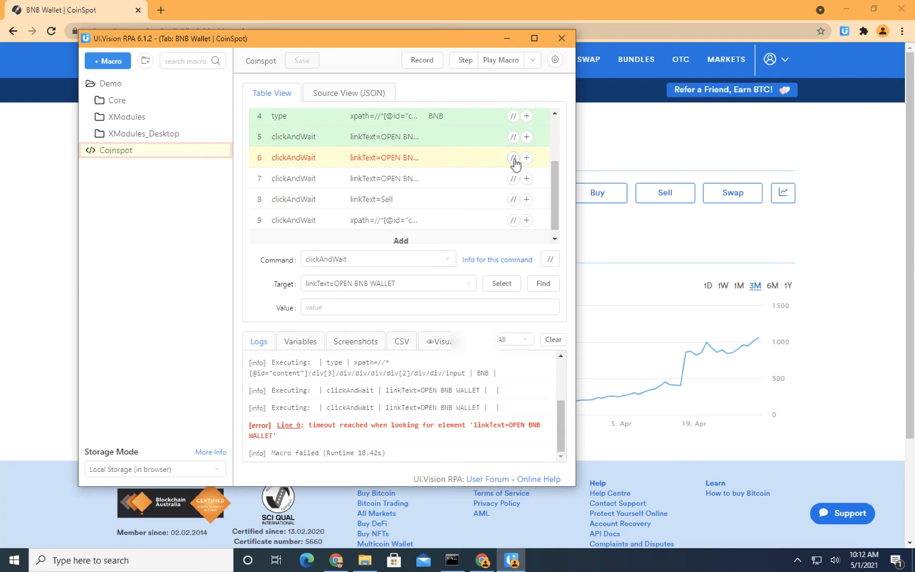
{"action": "left_click", "coordinate": [511, 158]}
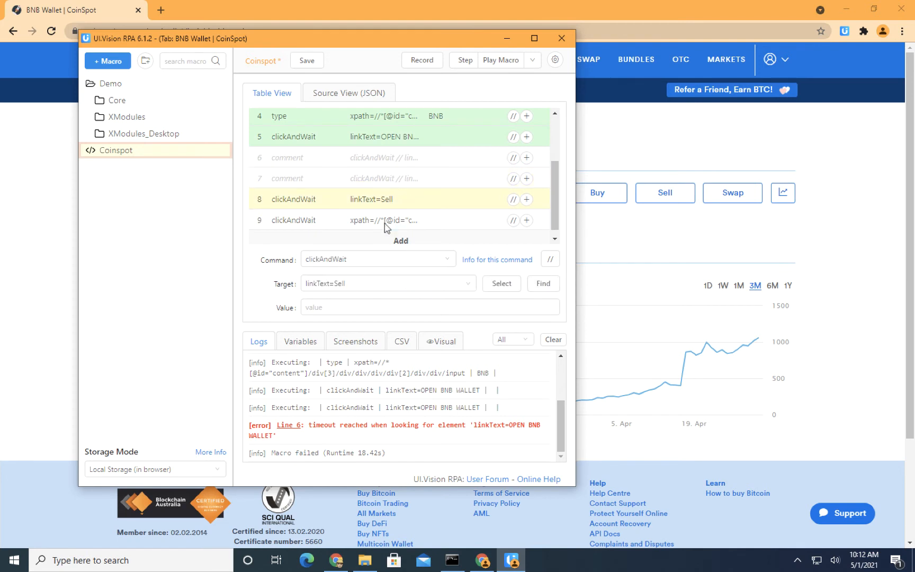
{"action": "mouse_move", "coordinate": [664, 193]}
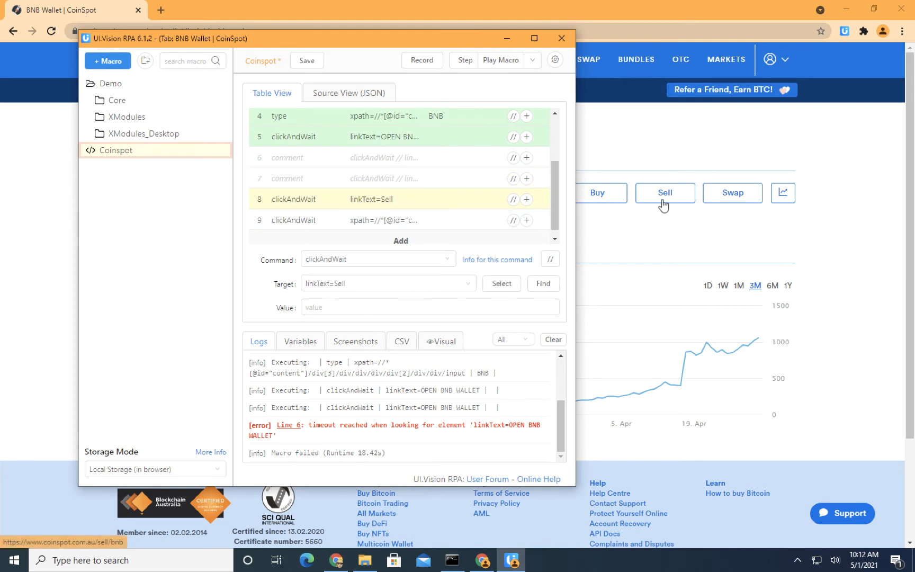
Execute the macro from line 8, the clickAndWait linkText=Sell step
{"action": "right_click", "coordinate": [350, 199]}
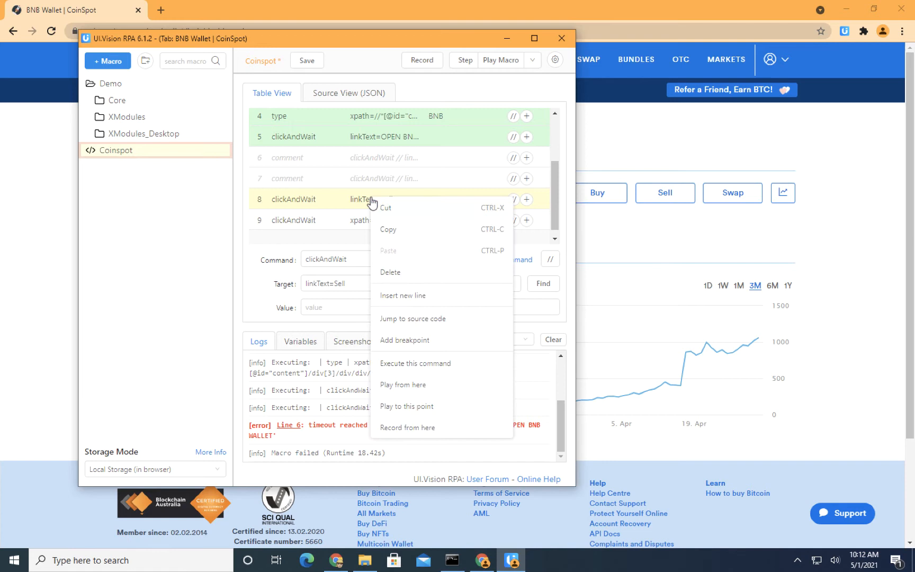
{"action": "mouse_move", "coordinate": [425, 363]}
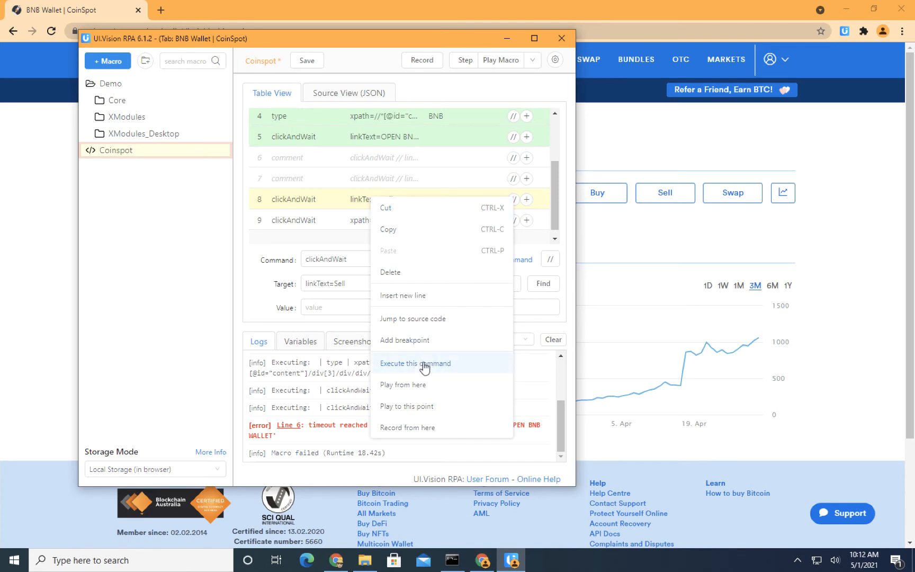
{"action": "left_click", "coordinate": [415, 363]}
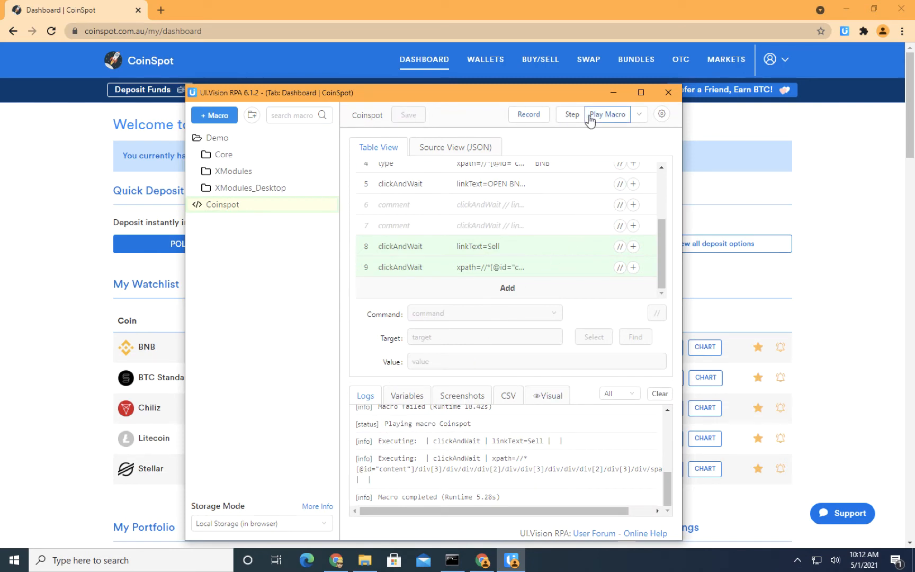
Replay the full Coinspot macro through wallets, BNB wallet and Sell BNB pages
{"action": "left_click", "coordinate": [604, 114]}
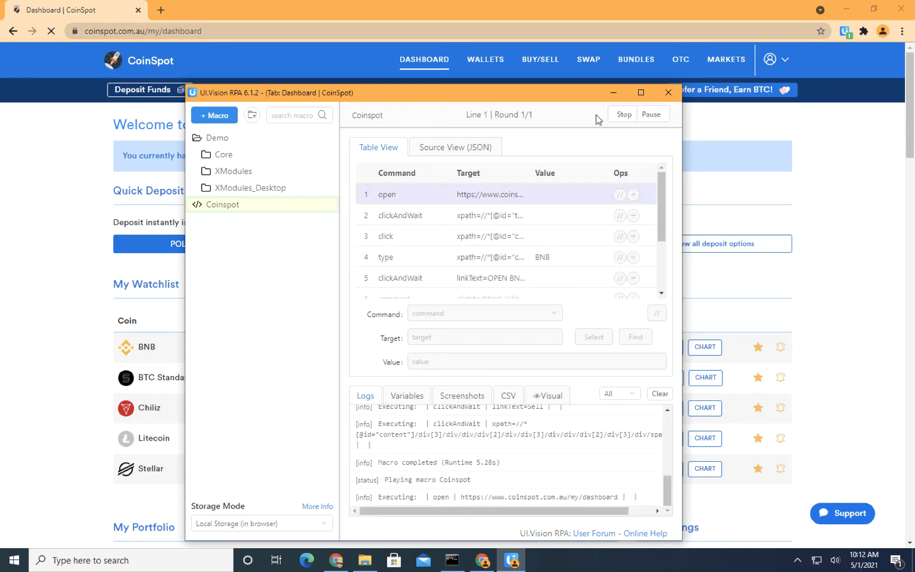
{"action": "left_click", "coordinate": [667, 93]}
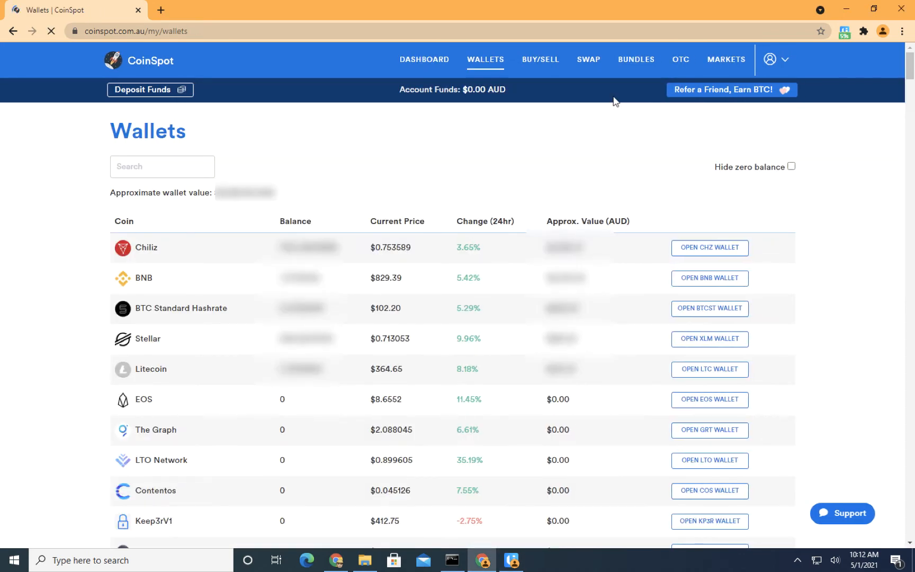
{"action": "left_click", "coordinate": [708, 277]}
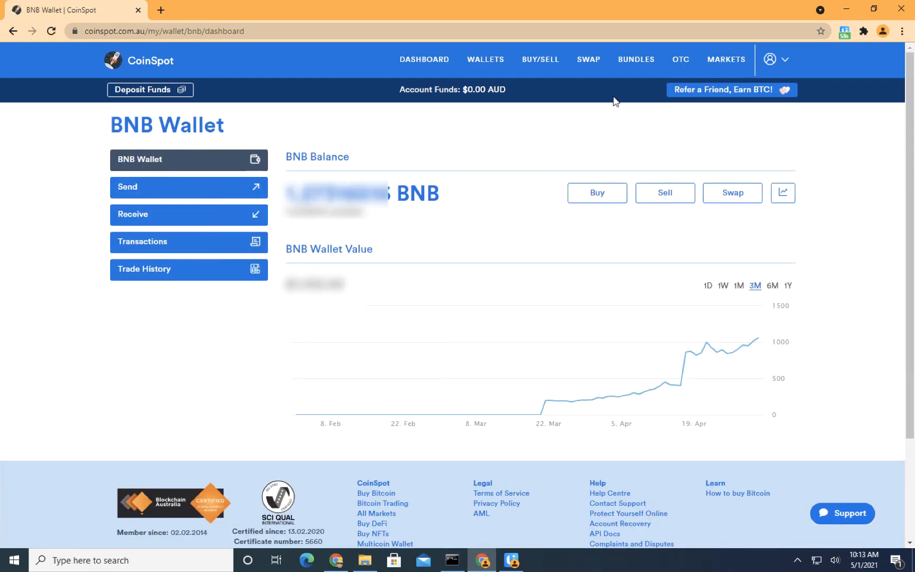
{"action": "left_click", "coordinate": [664, 193]}
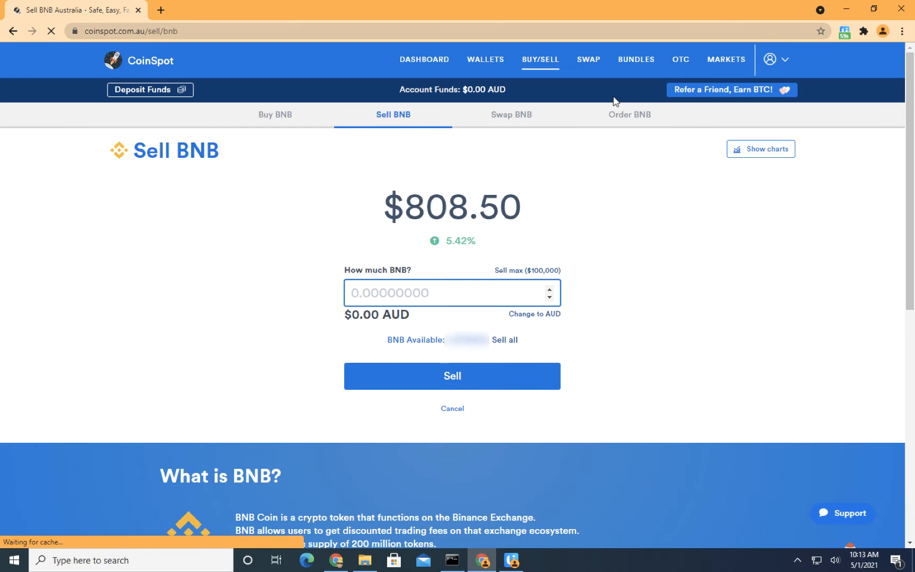
{"action": "left_click", "coordinate": [424, 59]}
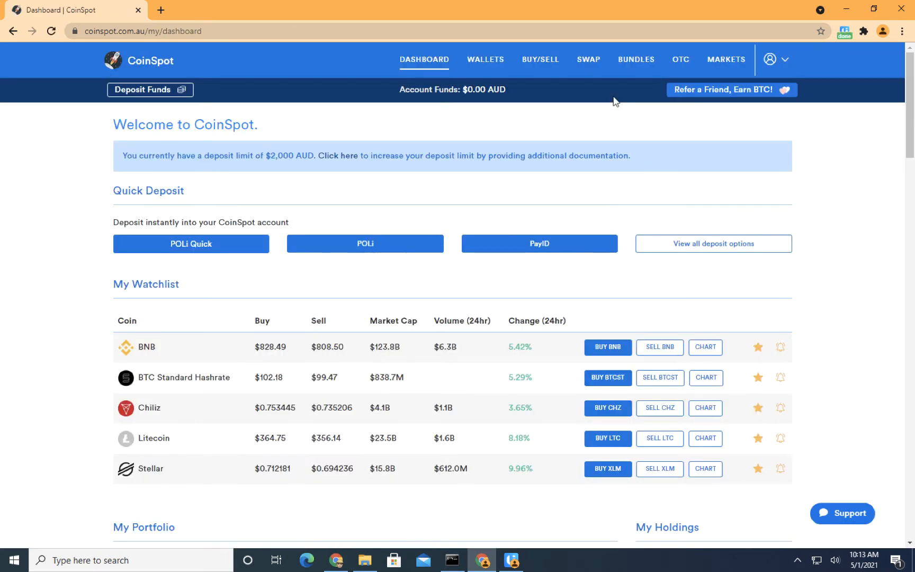
{"action": "mouse_move", "coordinate": [849, 43]}
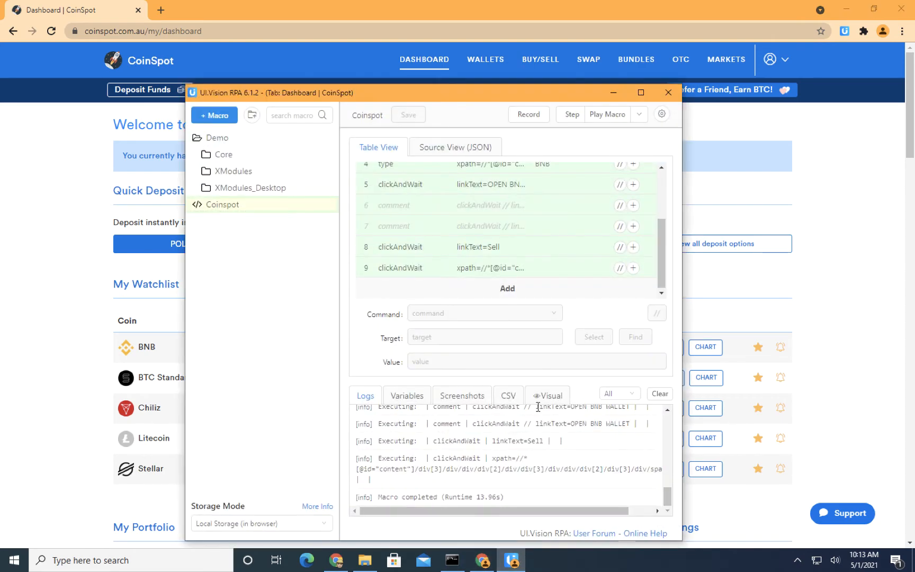
{"action": "mouse_move", "coordinate": [553, 211]}
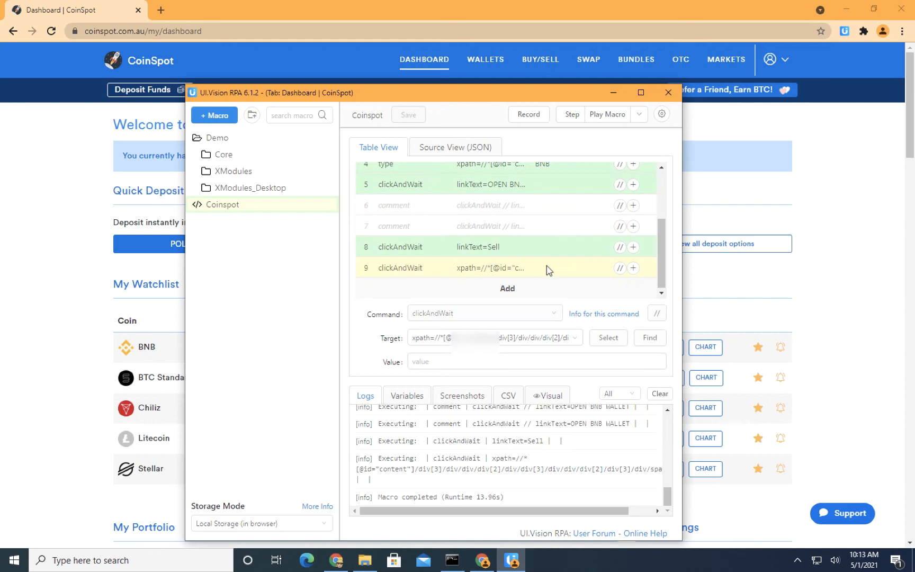
Select line 8, the Sell step, in the Table View
{"action": "left_click", "coordinate": [478, 247]}
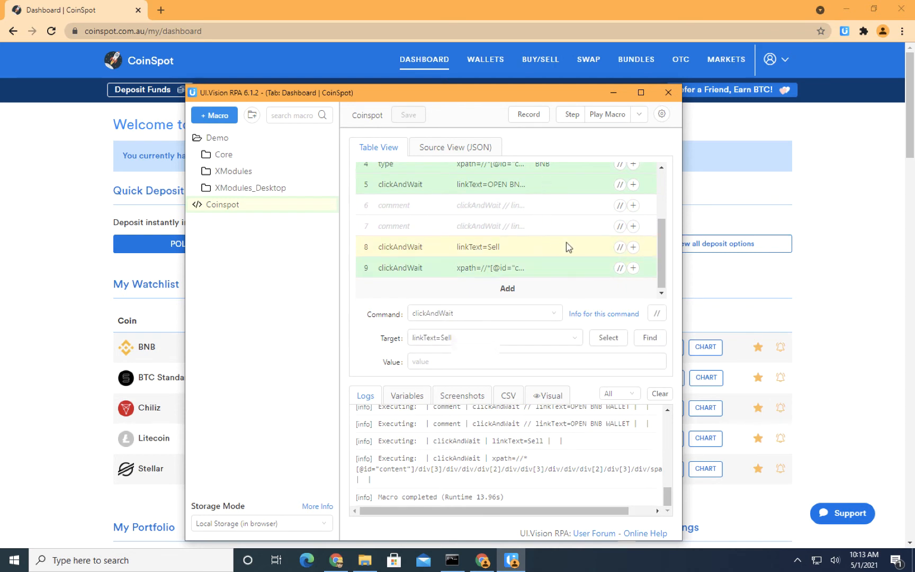
{"action": "mouse_move", "coordinate": [727, 281]}
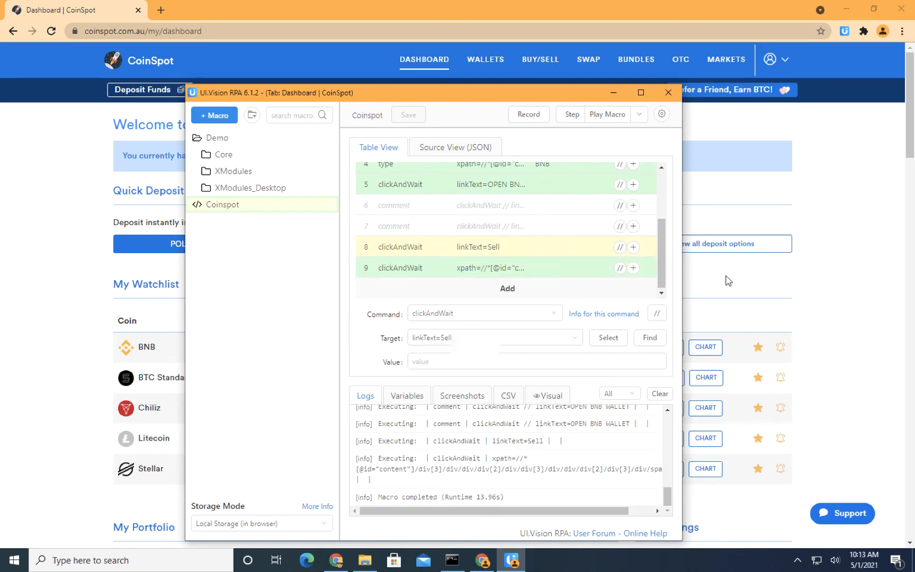
{"action": "mouse_move", "coordinate": [719, 271]}
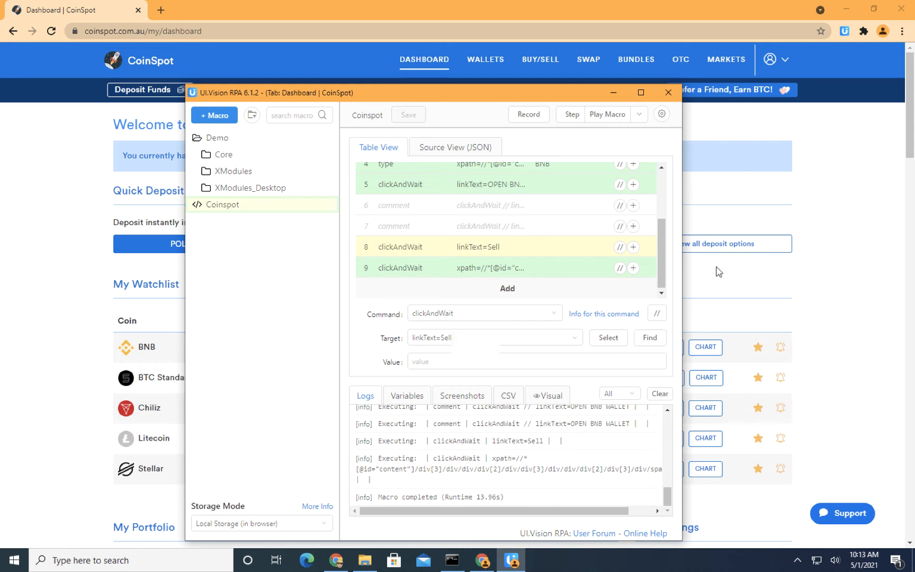
{"action": "mouse_move", "coordinate": [708, 263]}
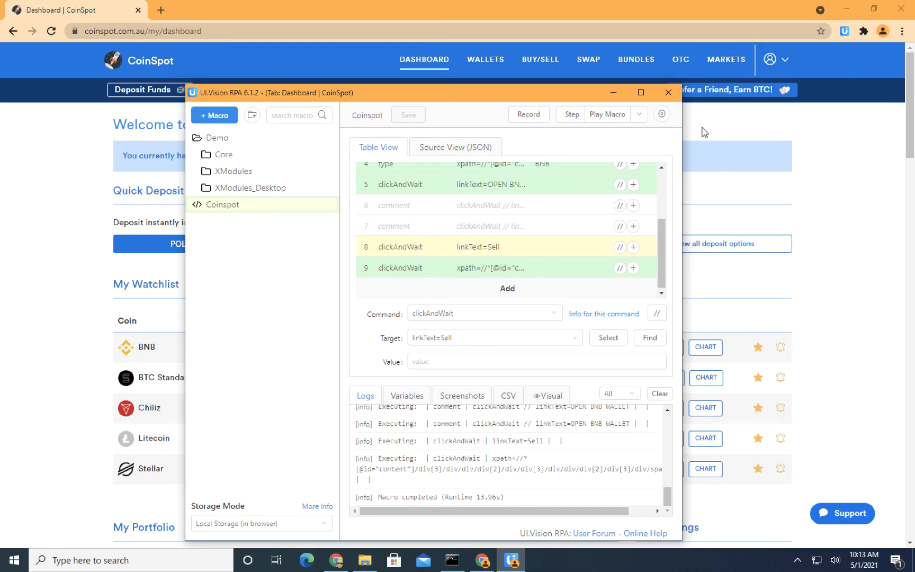
{"action": "mouse_move", "coordinate": [530, 233]}
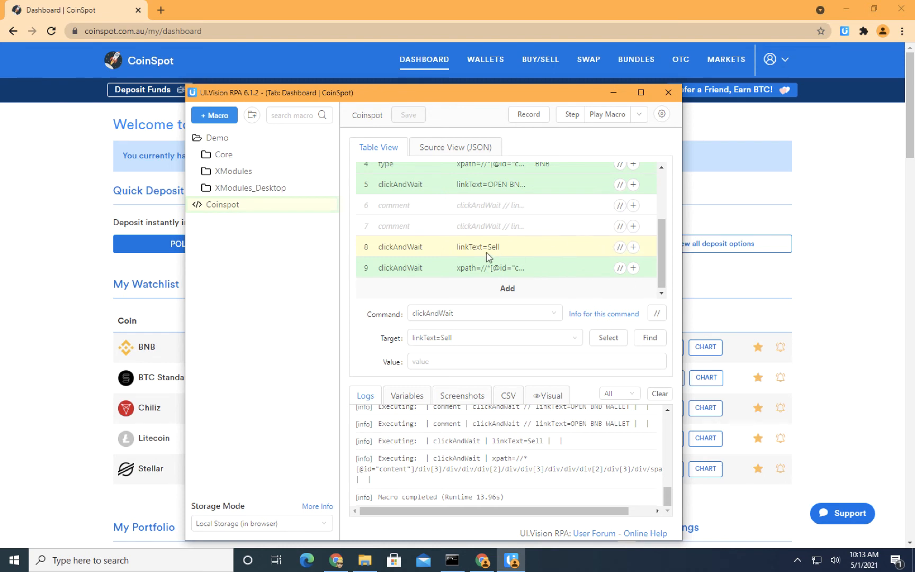
{"action": "mouse_move", "coordinate": [643, 272]}
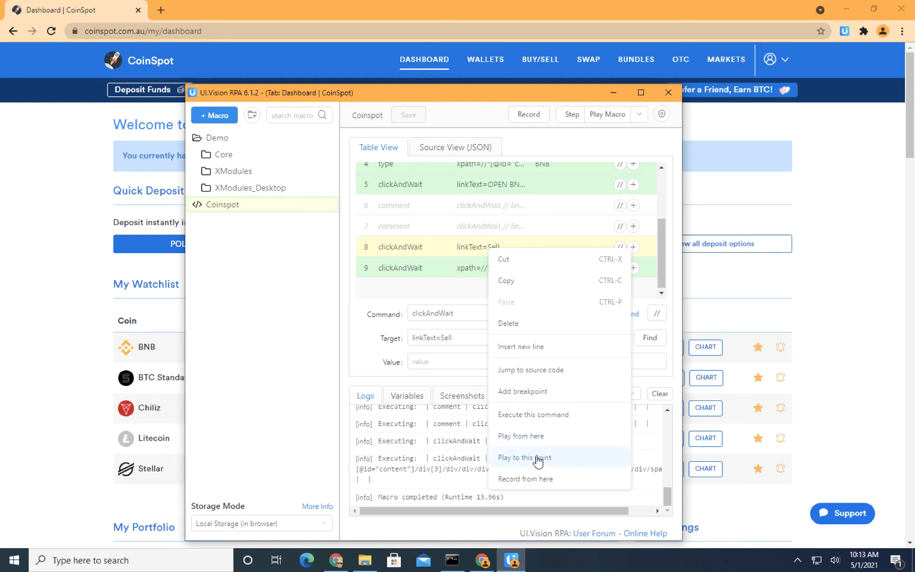
Play the macro to the Sell step, reaching the Sell BNB page, then stop the run
{"action": "left_click", "coordinate": [523, 457]}
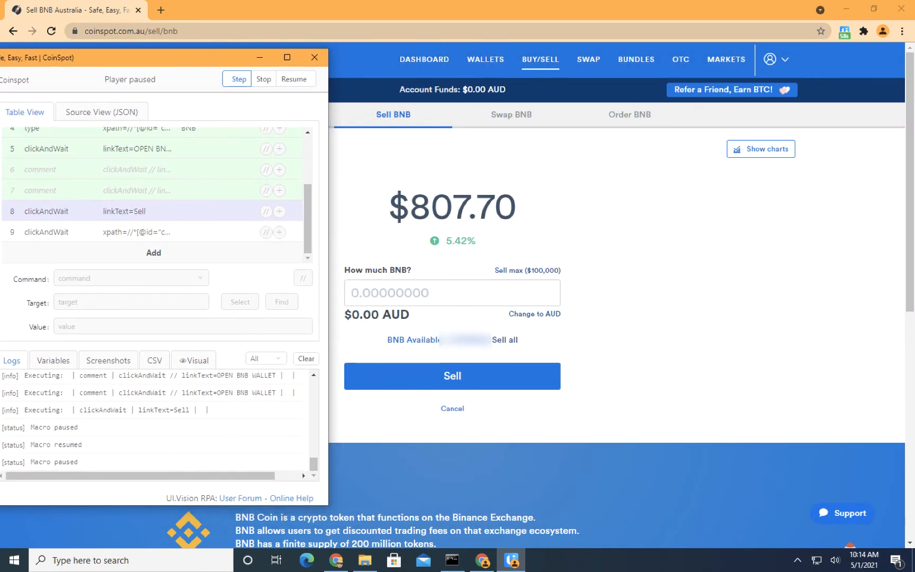
{"action": "mouse_move", "coordinate": [236, 97]}
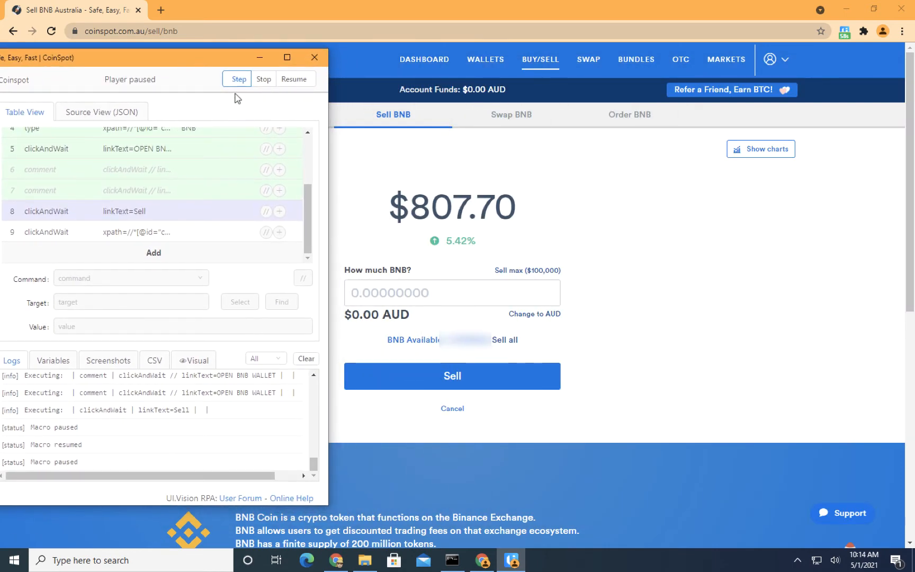
{"action": "left_click", "coordinate": [263, 79]}
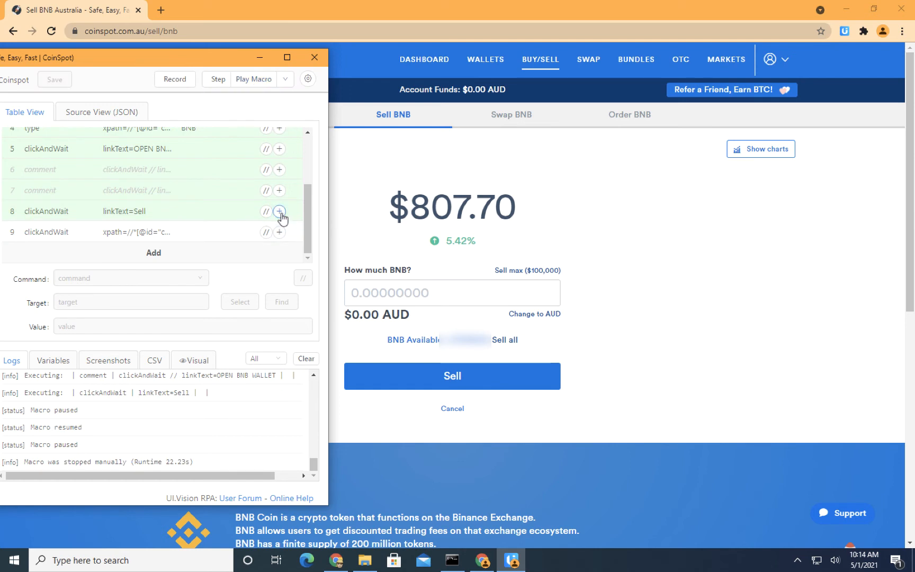
Add a new step 9 after the Sell step and set its command to storeText
{"action": "left_click", "coordinate": [279, 211]}
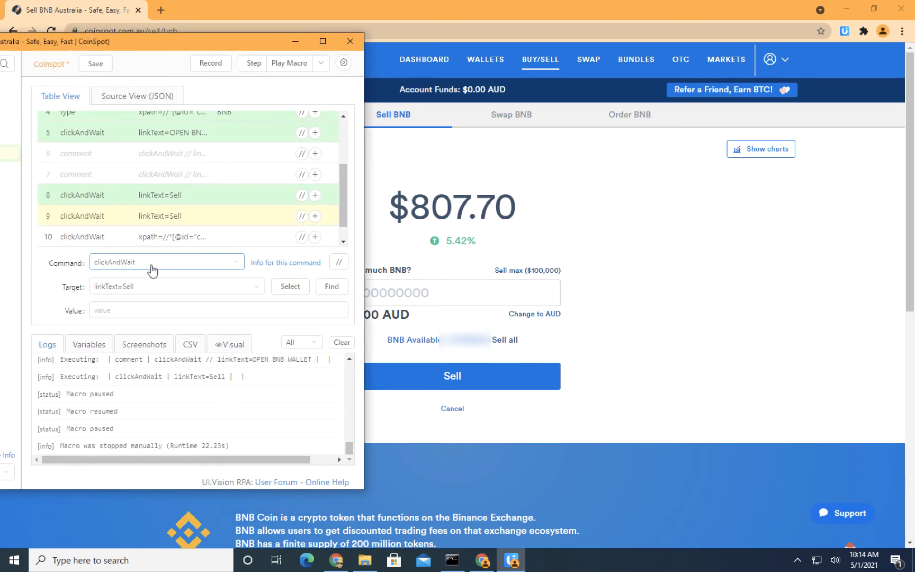
{"action": "type", "text": "sto"}
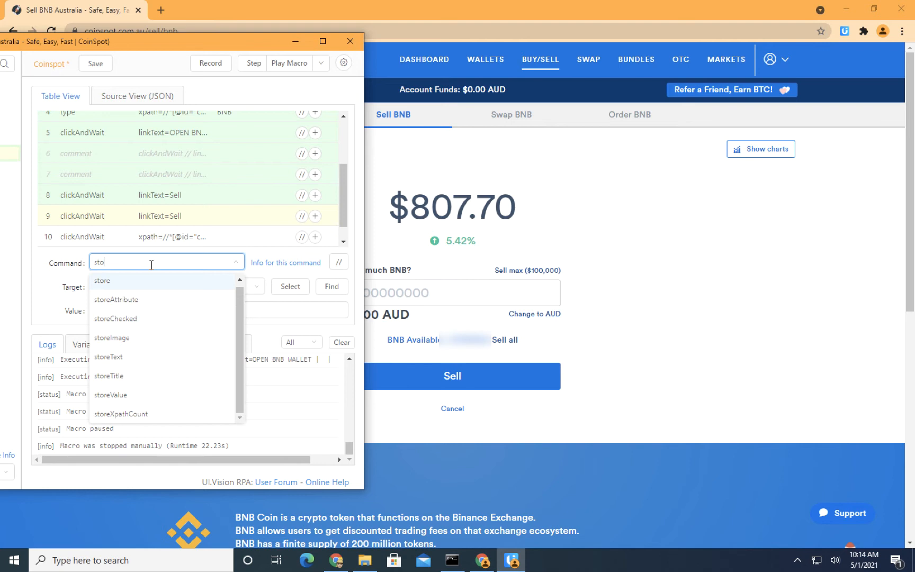
{"action": "left_click", "coordinate": [102, 281]}
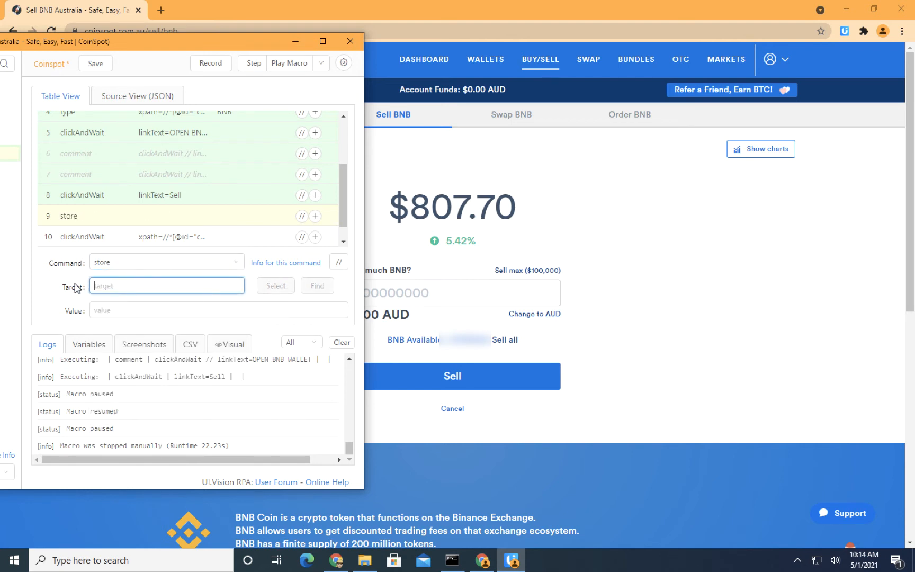
{"action": "mouse_move", "coordinate": [237, 285]}
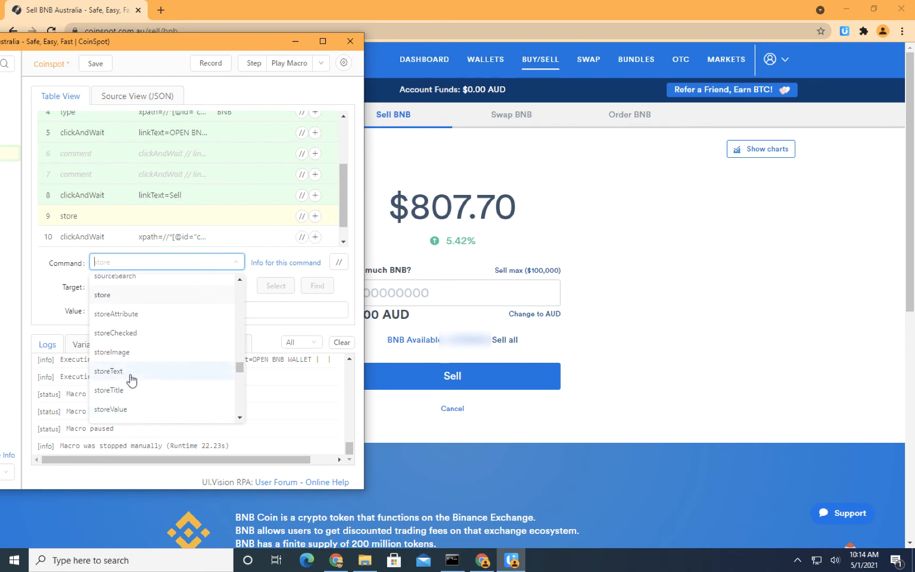
{"action": "left_click", "coordinate": [108, 371]}
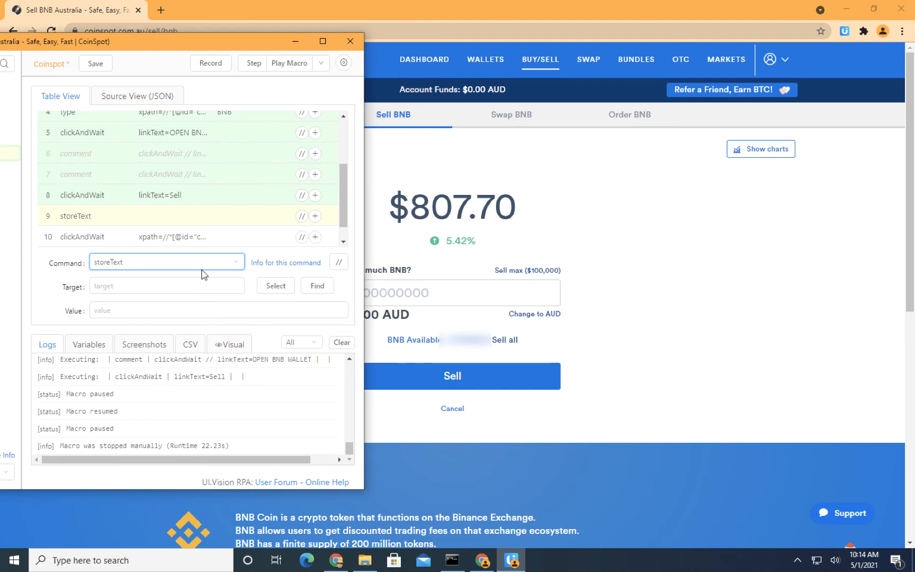
{"action": "mouse_move", "coordinate": [275, 286]}
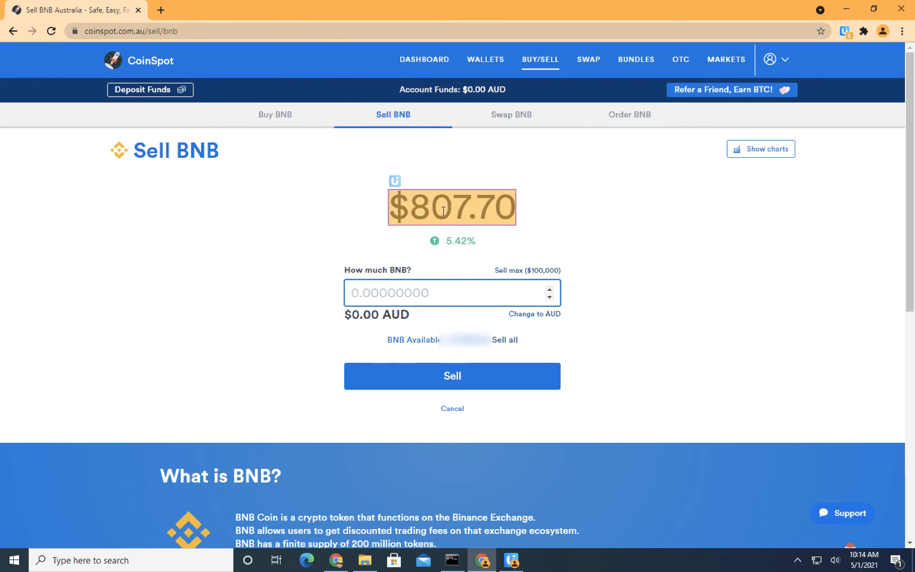
{"action": "mouse_move", "coordinate": [442, 209]}
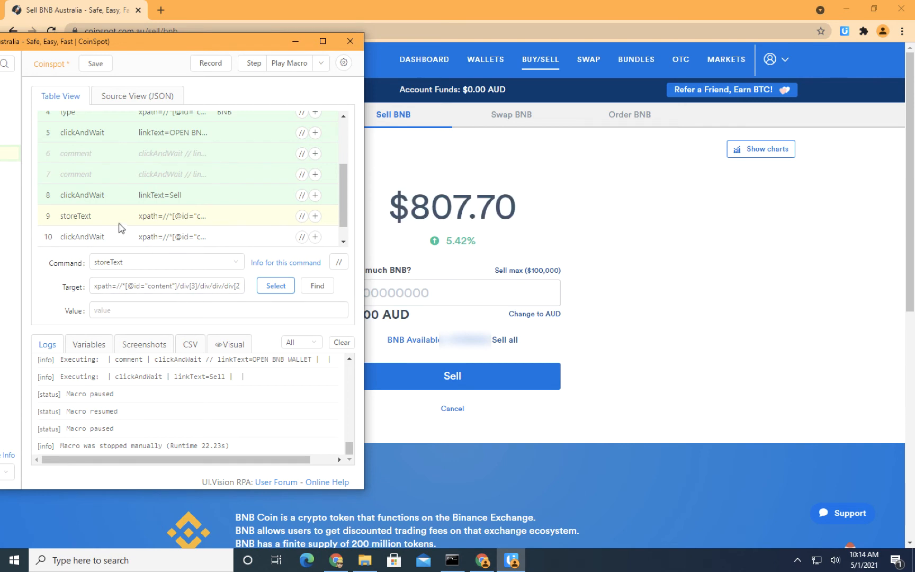
Name step 9's variable currentSellPrice for the sell price text and save the macro
{"action": "left_click", "coordinate": [219, 310]}
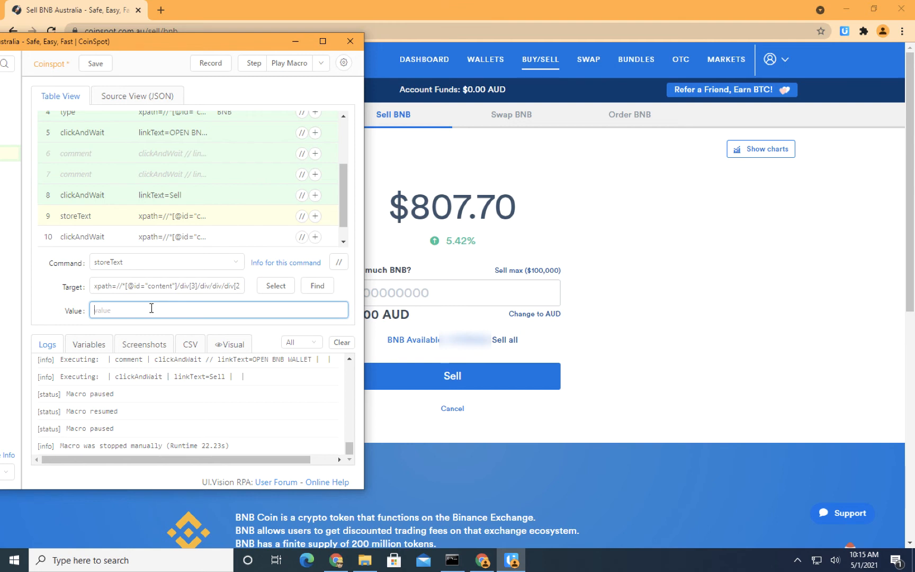
{"action": "type", "text": "currentSell"}
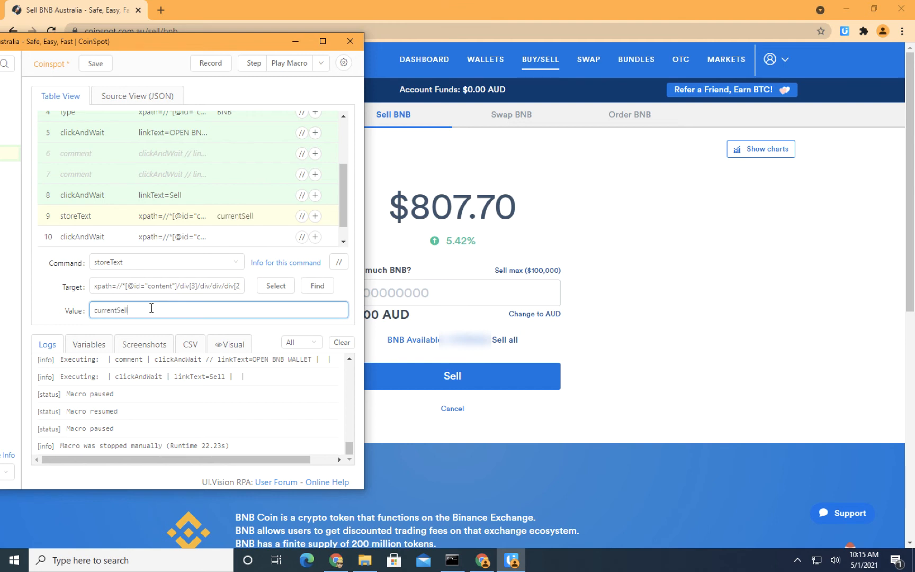
{"action": "type", "text": "Price"}
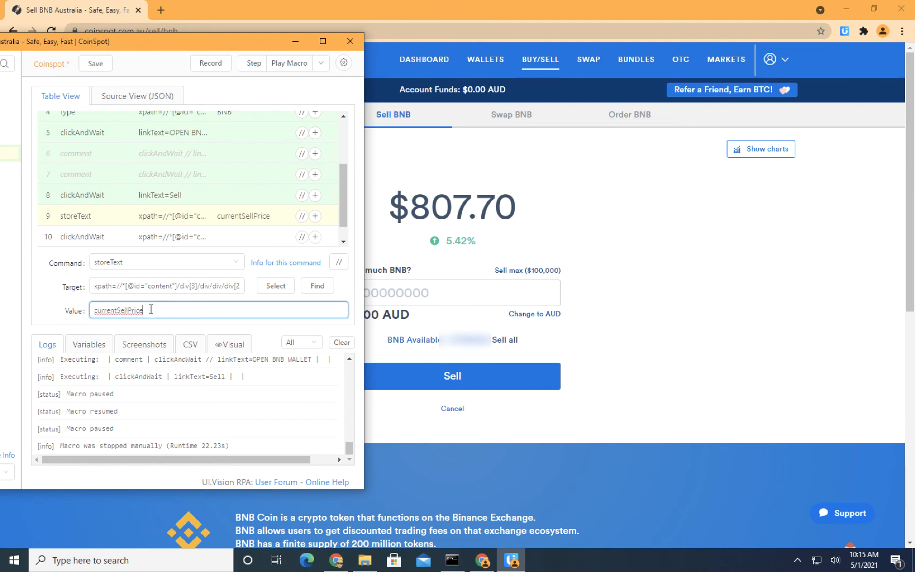
{"action": "left_click", "coordinate": [95, 63]}
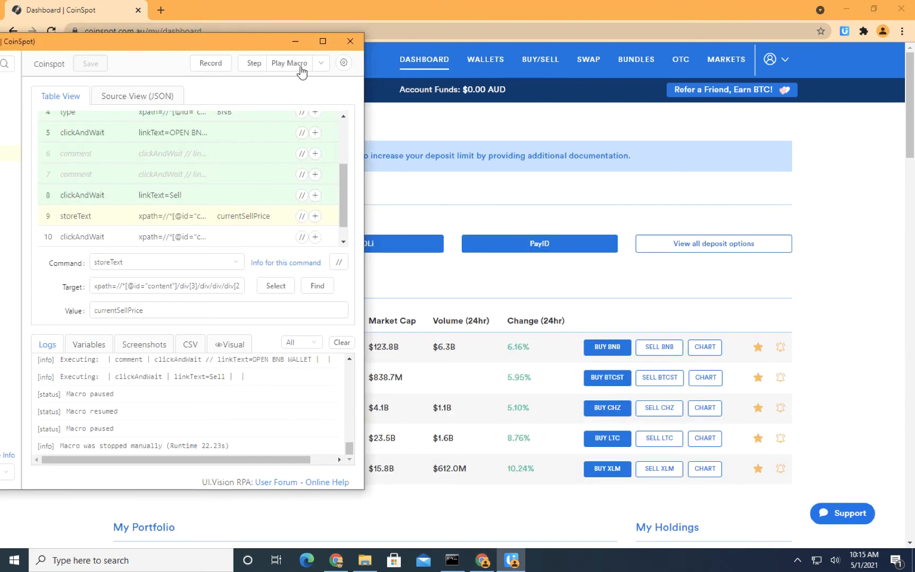
Play the Coinspot macro from the start and let it complete its commands
{"action": "left_click", "coordinate": [289, 64]}
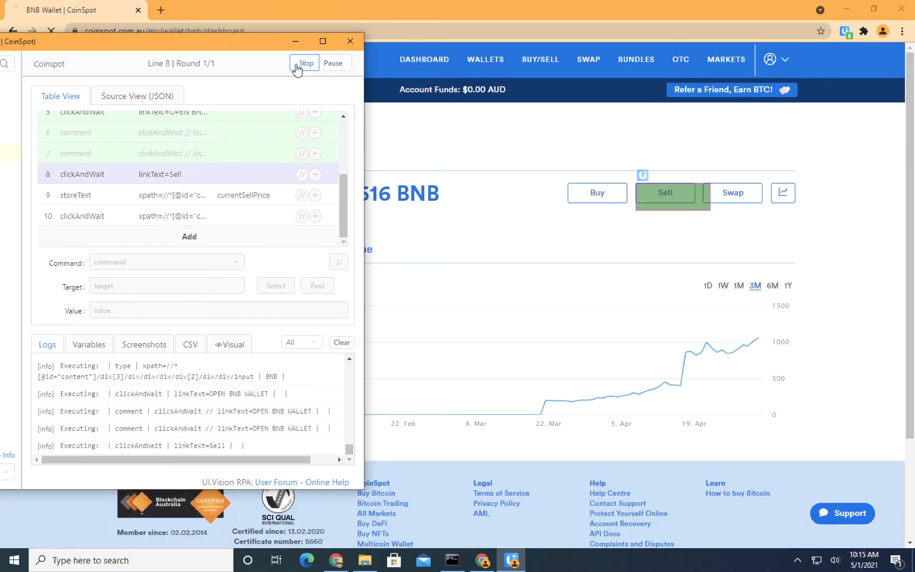
{"action": "left_click", "coordinate": [665, 193]}
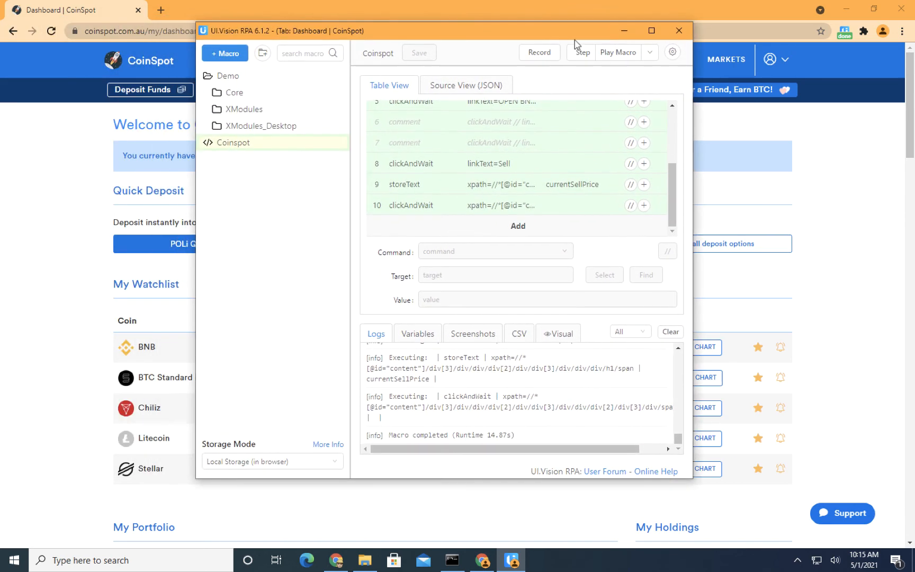
View the Variables list showing CURRENTSELLPRICE holding the captured value $806.75
{"action": "left_click", "coordinate": [417, 333]}
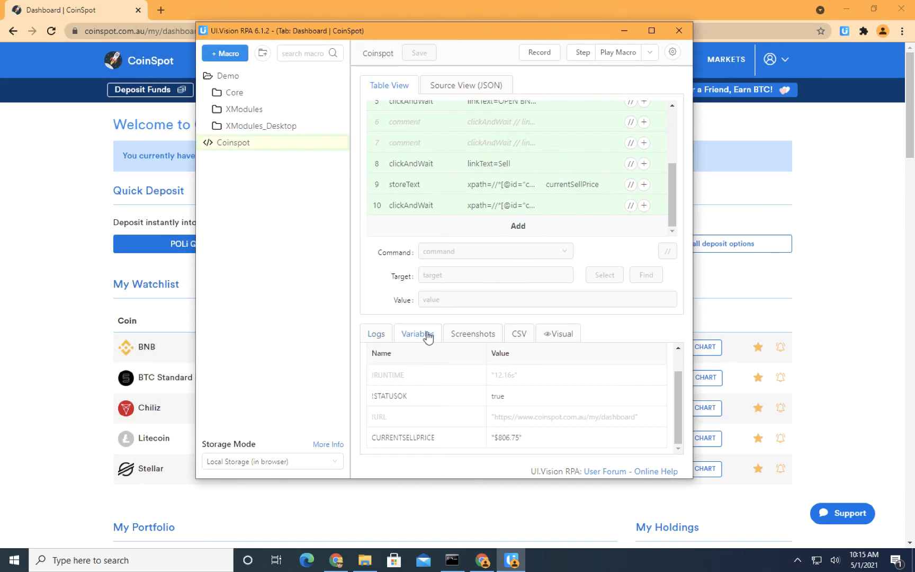
{"action": "left_click", "coordinate": [418, 333]}
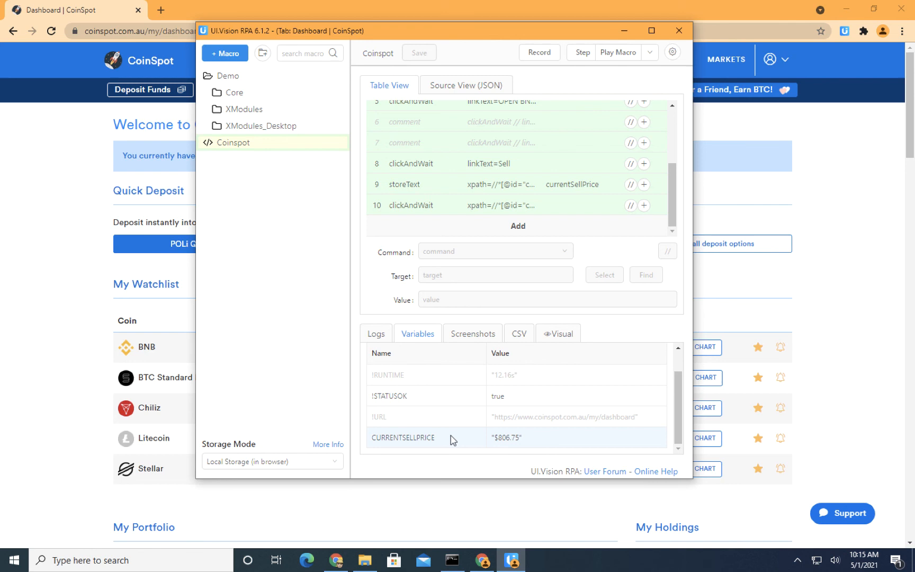
{"action": "mouse_move", "coordinate": [503, 436]}
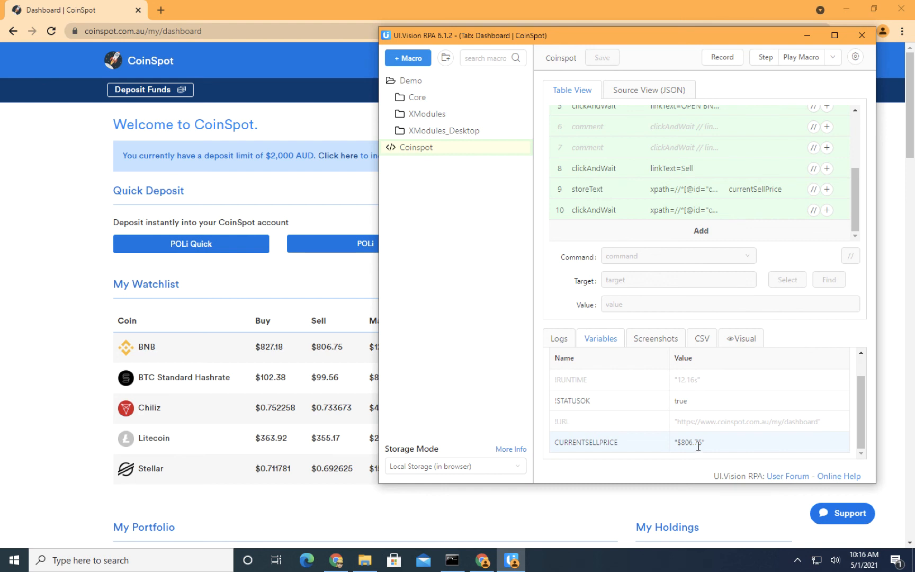
{"action": "mouse_move", "coordinate": [650, 449]}
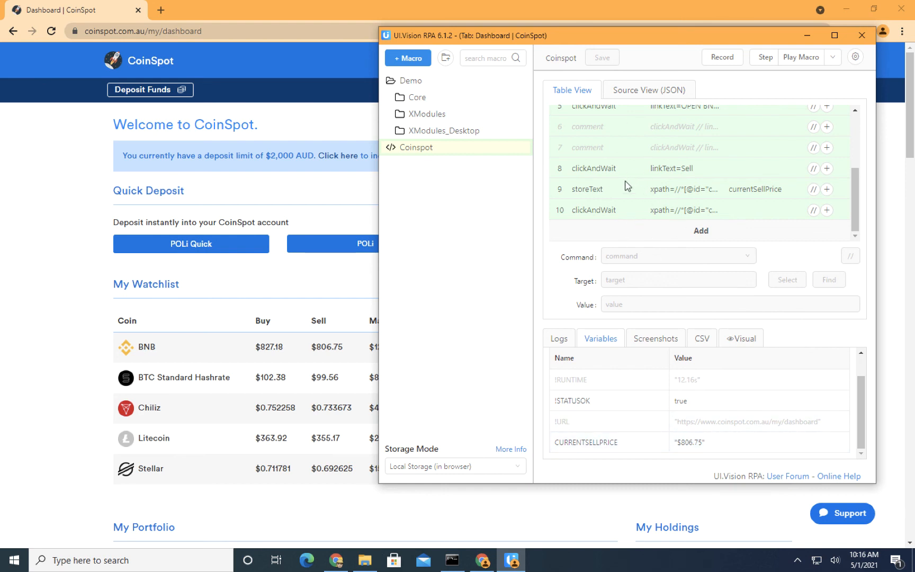
{"action": "mouse_move", "coordinate": [627, 186]}
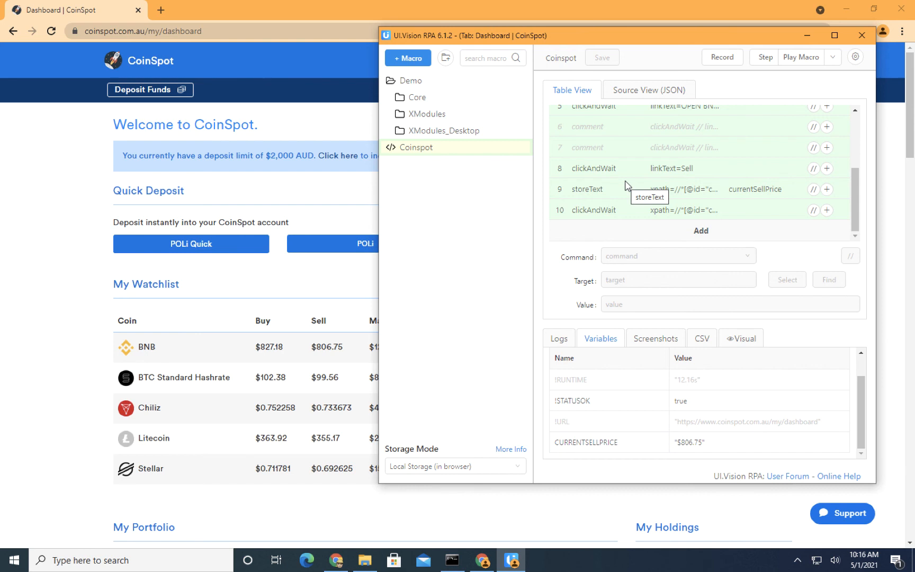
{"action": "mouse_move", "coordinate": [233, 330]}
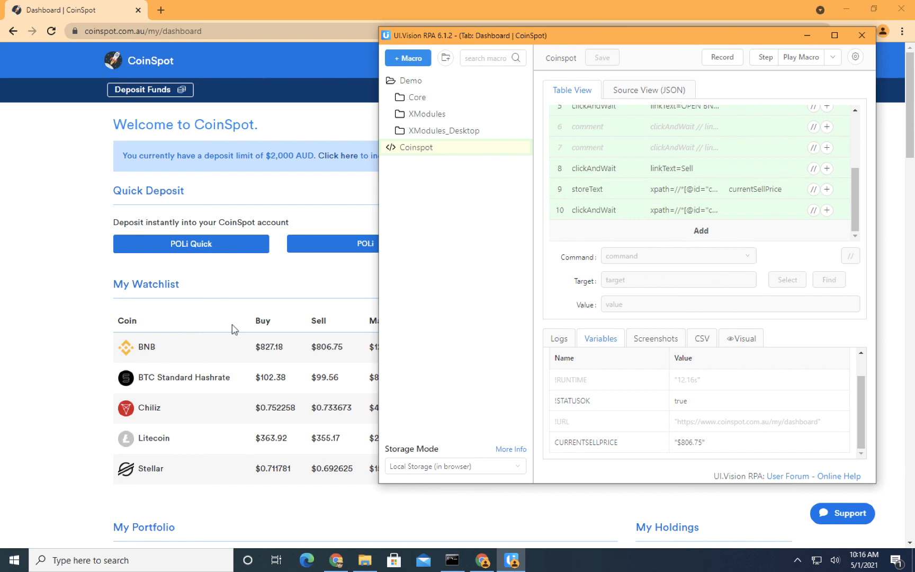
{"action": "mouse_move", "coordinate": [146, 363]}
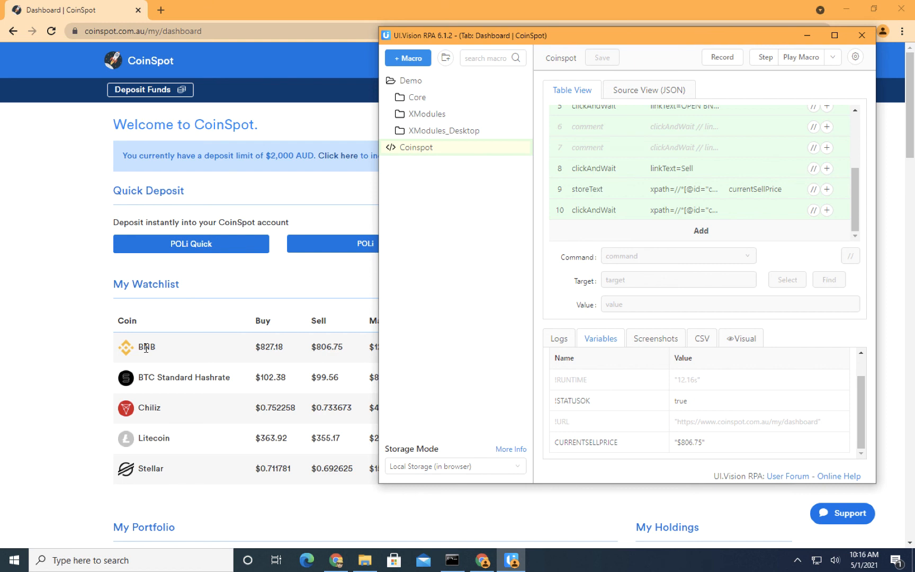
{"action": "mouse_move", "coordinate": [167, 374]}
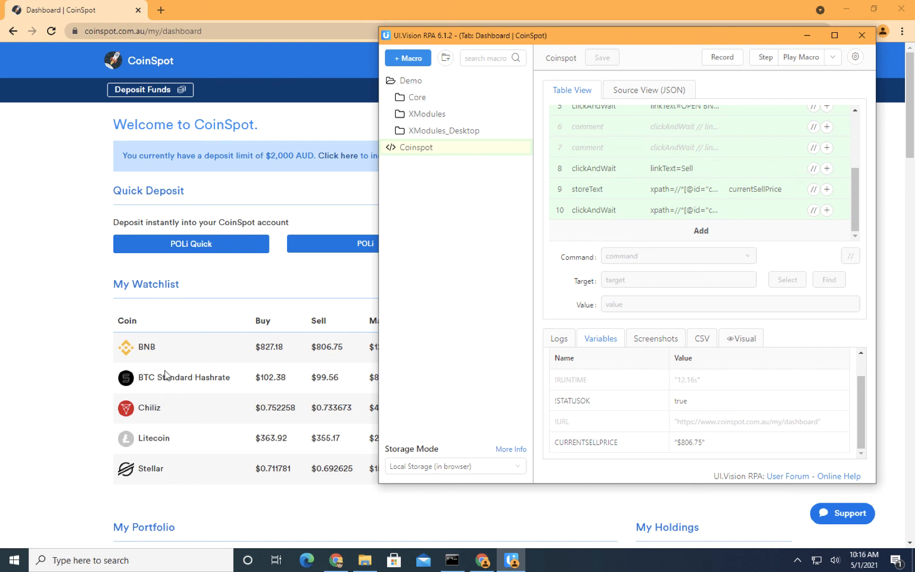
{"action": "mouse_move", "coordinate": [171, 354]}
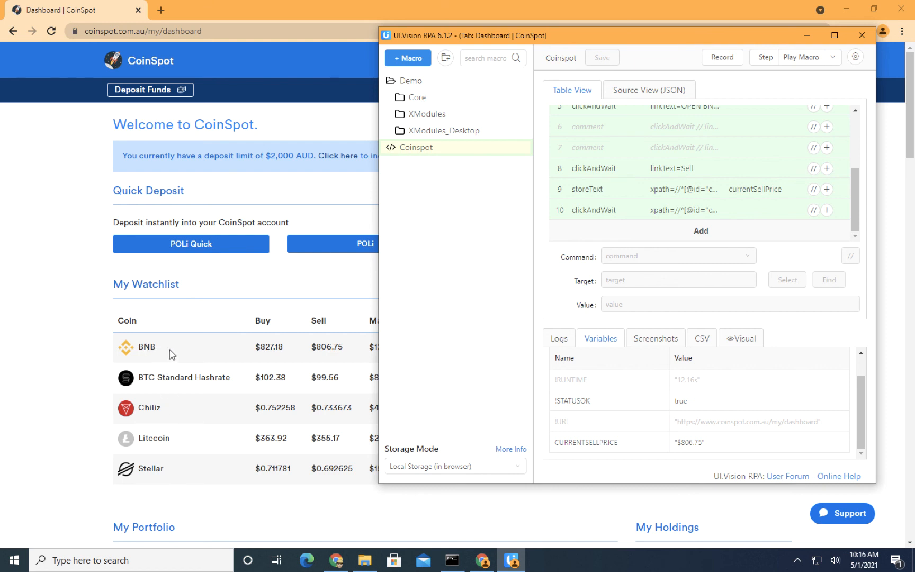
{"action": "mouse_move", "coordinate": [841, 225]}
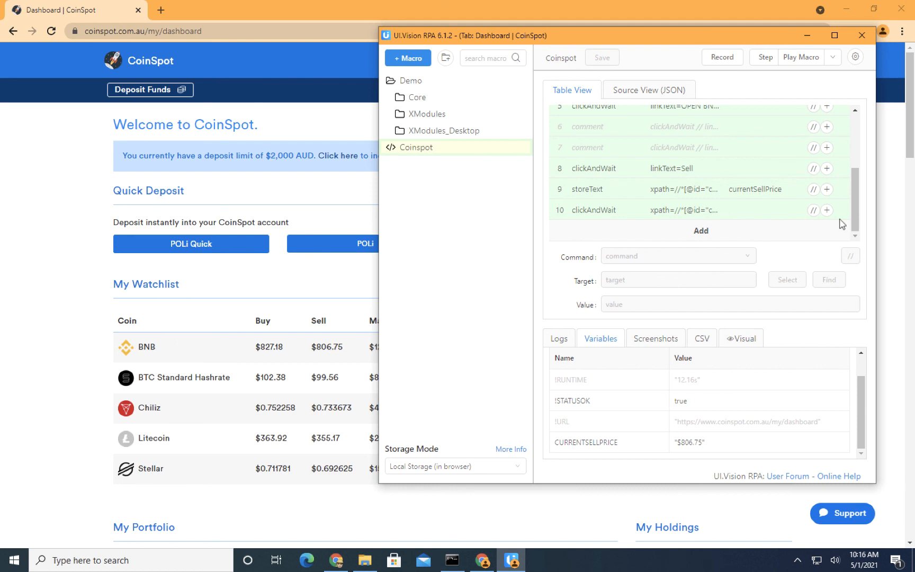
{"action": "mouse_move", "coordinate": [619, 186]}
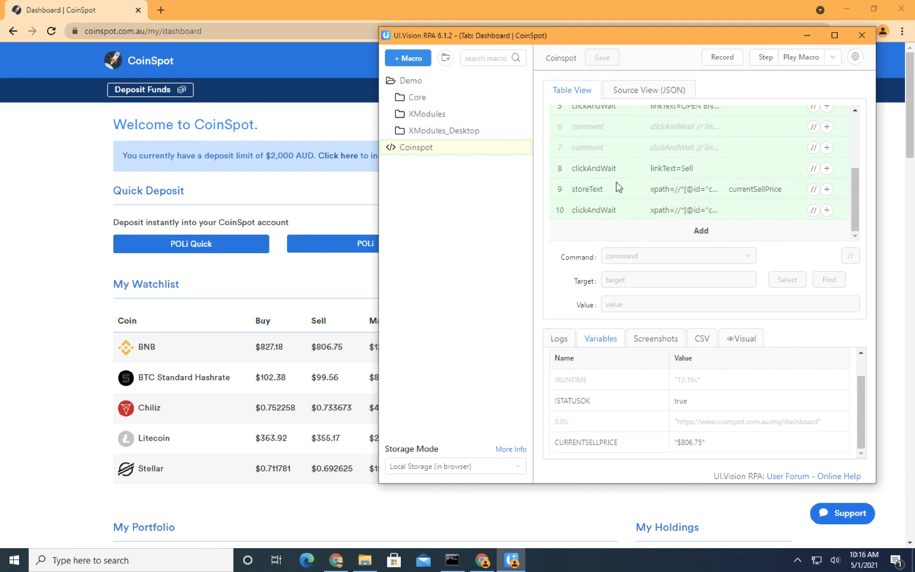
{"action": "mouse_move", "coordinate": [615, 164]}
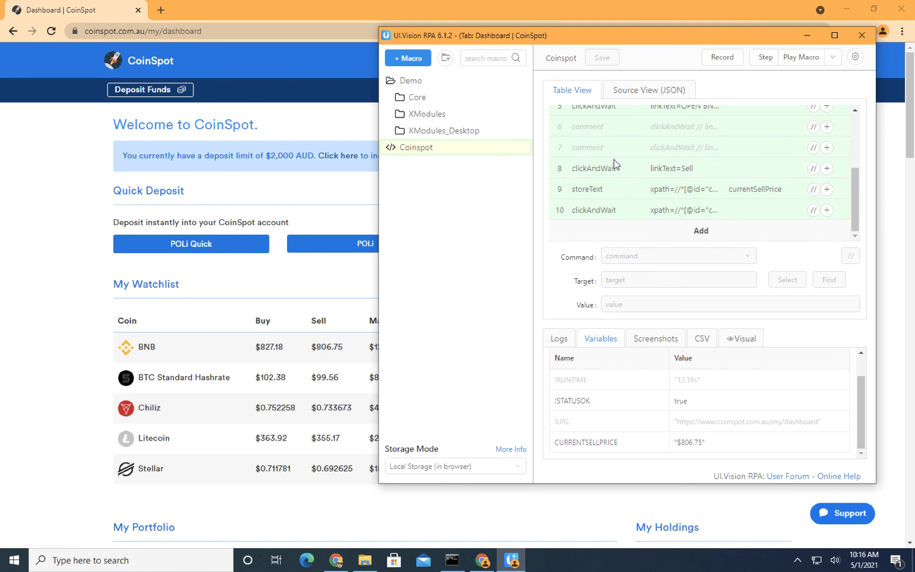
{"action": "mouse_move", "coordinate": [664, 197]}
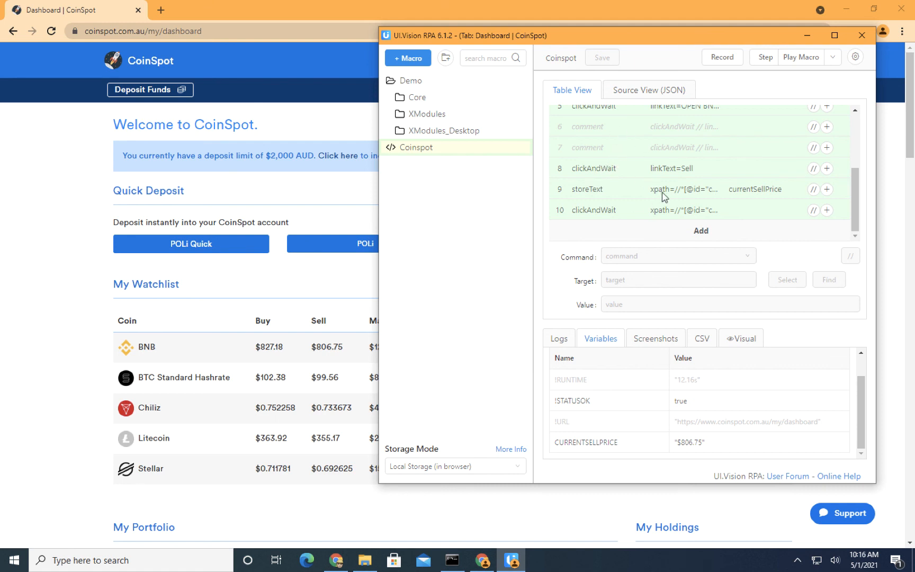
{"action": "mouse_move", "coordinate": [685, 170]}
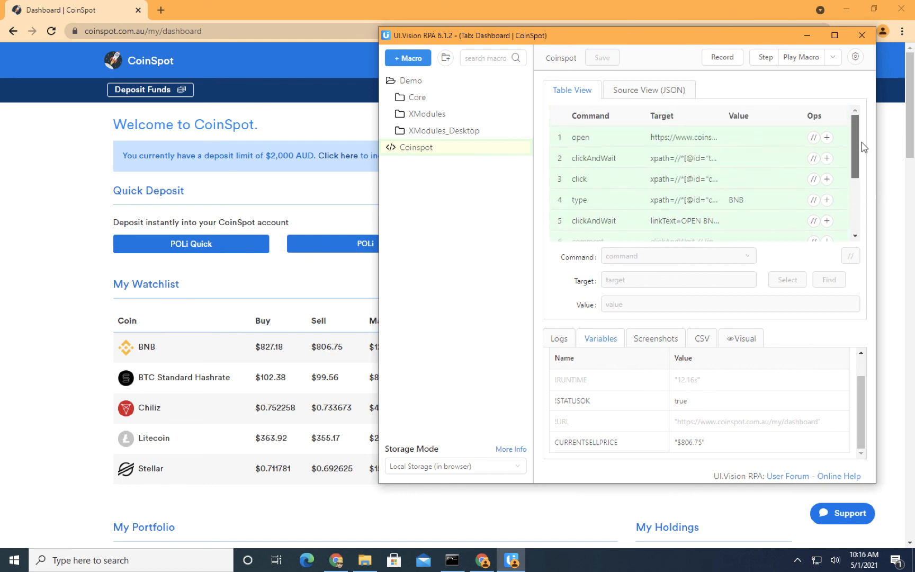
{"action": "scroll", "scroll_direction": "down", "scroll_amount": 3}
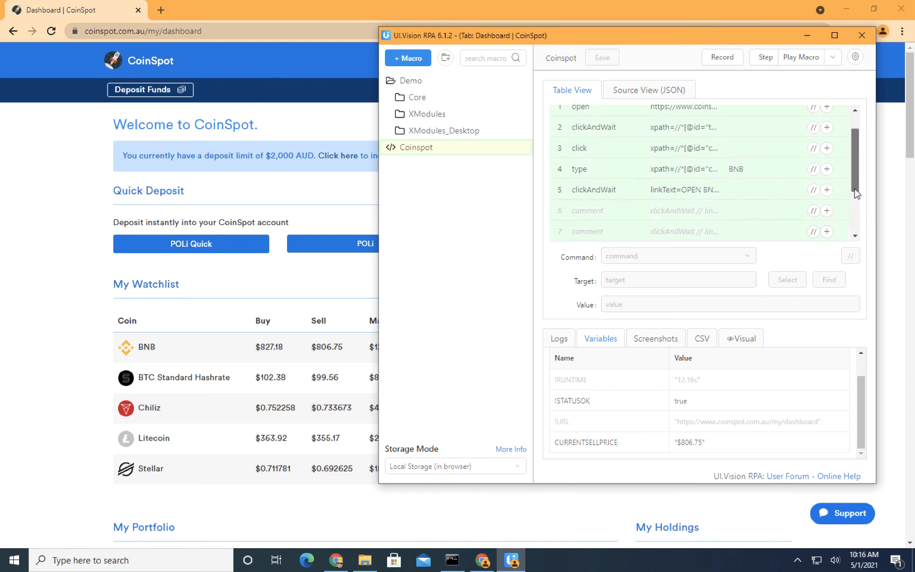
{"action": "scroll", "scroll_direction": "down", "scroll_amount": 3}
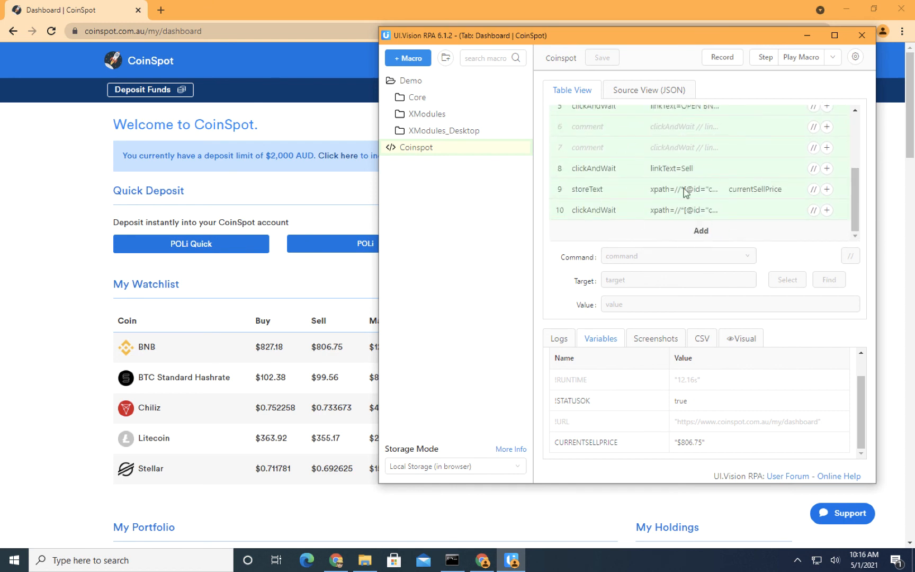